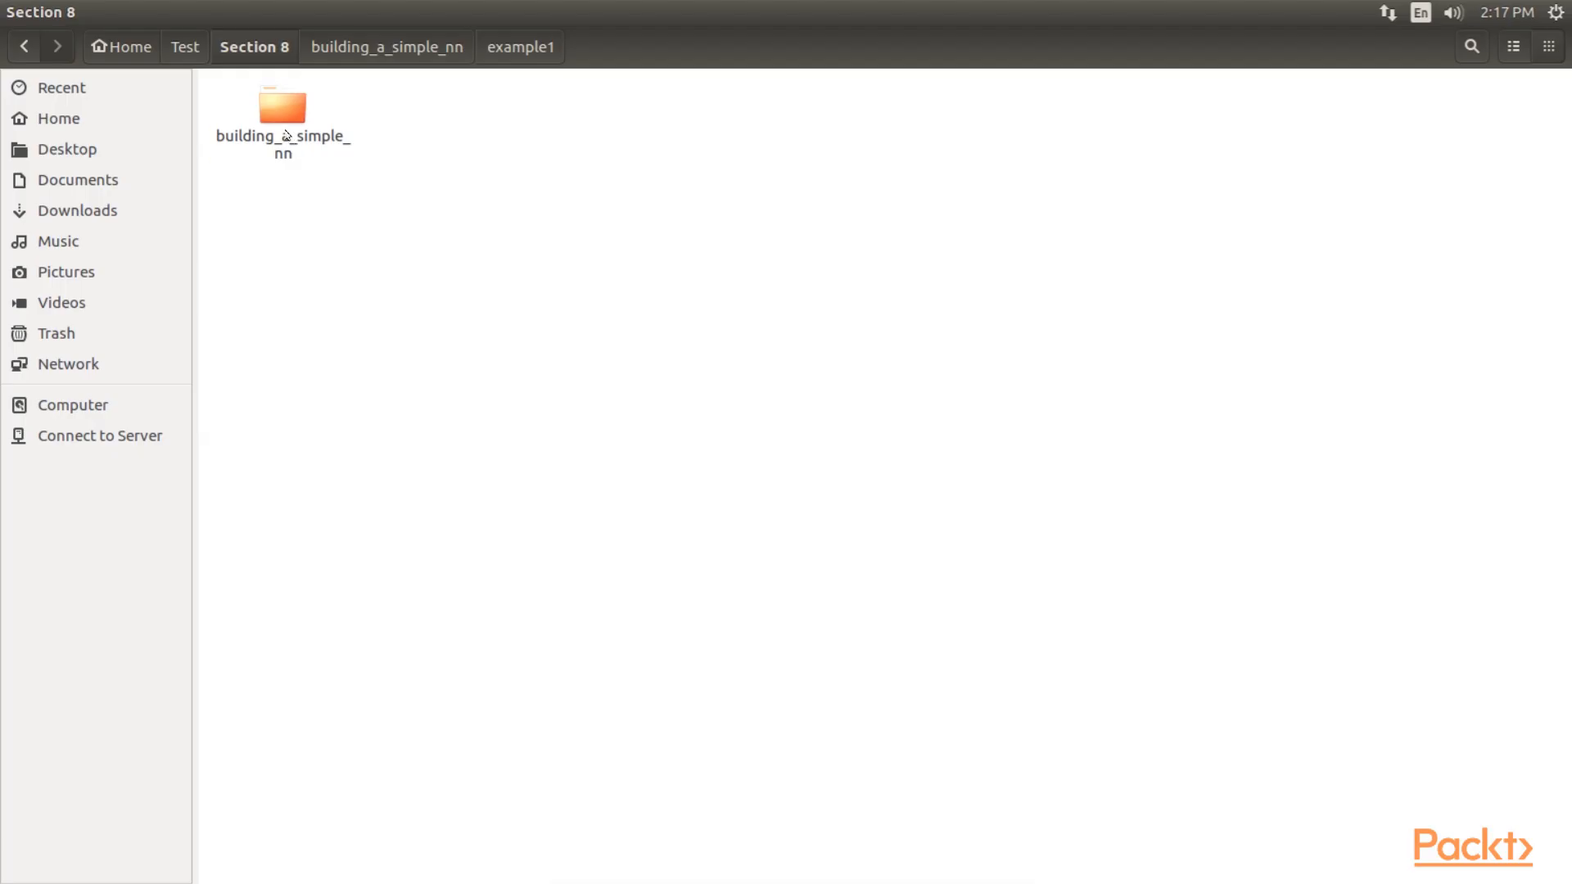
Open myprogram.go from building_a_simple_nn/example1 in gedit
double_click(283, 105)
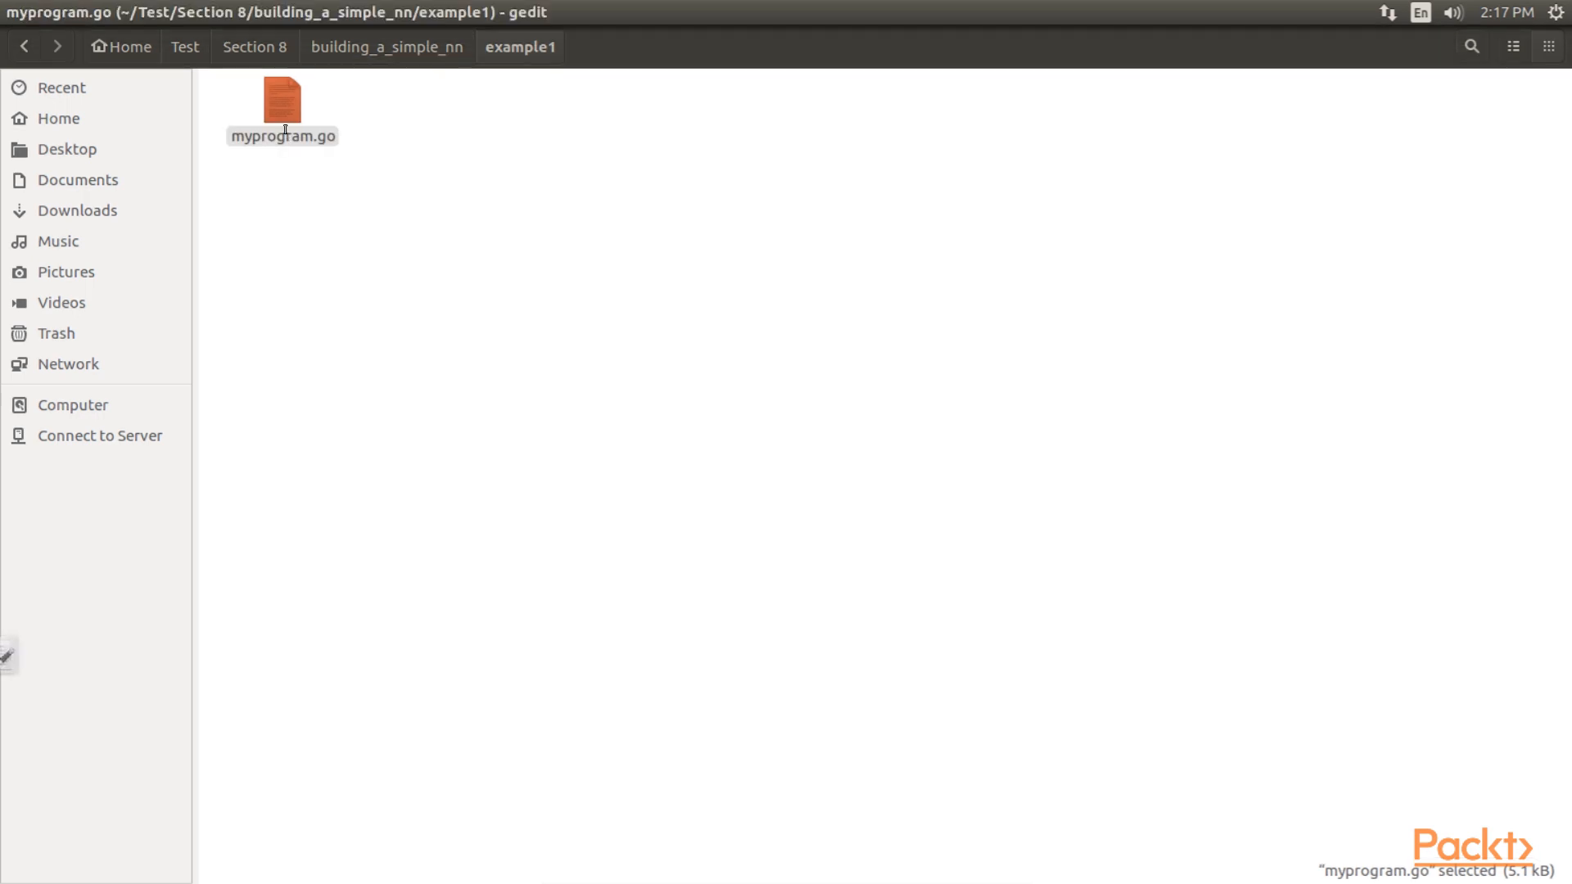
double_click(281, 95)
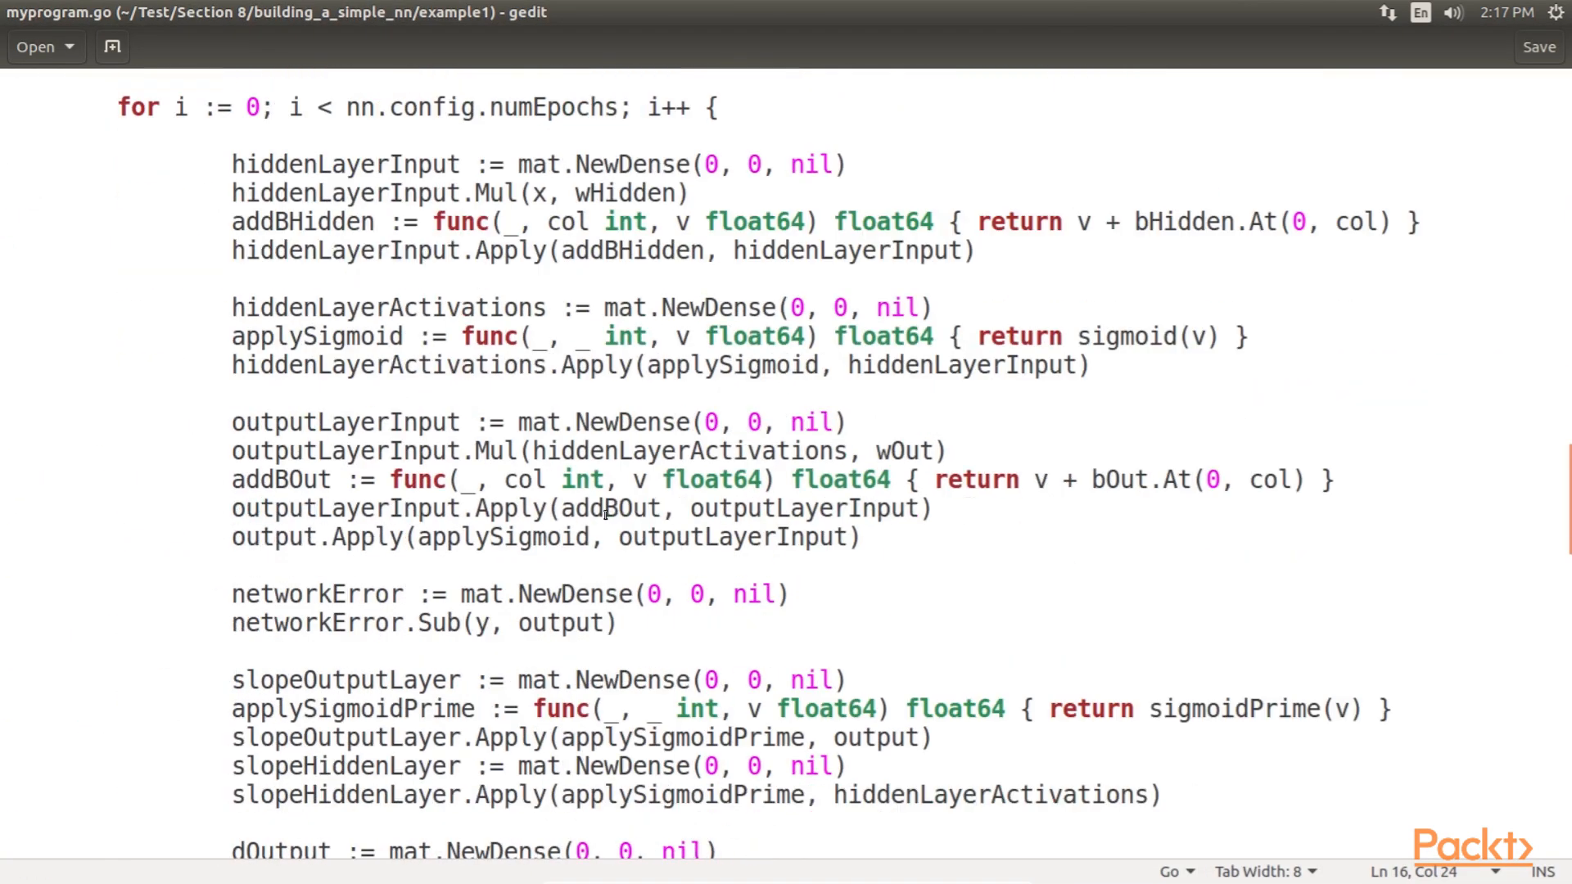
scroll("down", 3)
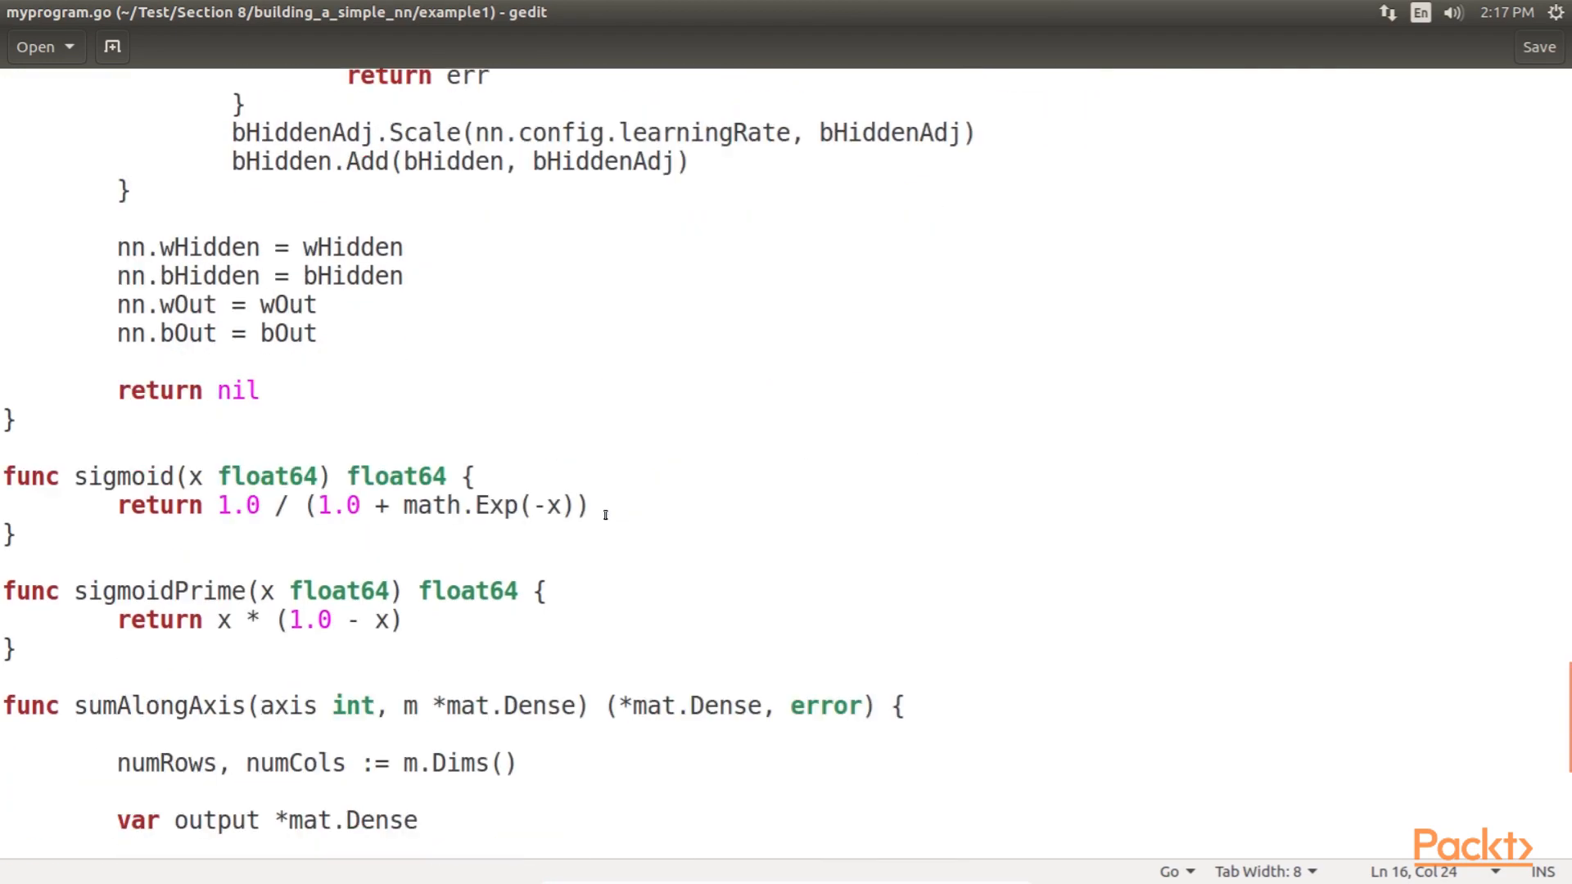
scroll("down", 3)
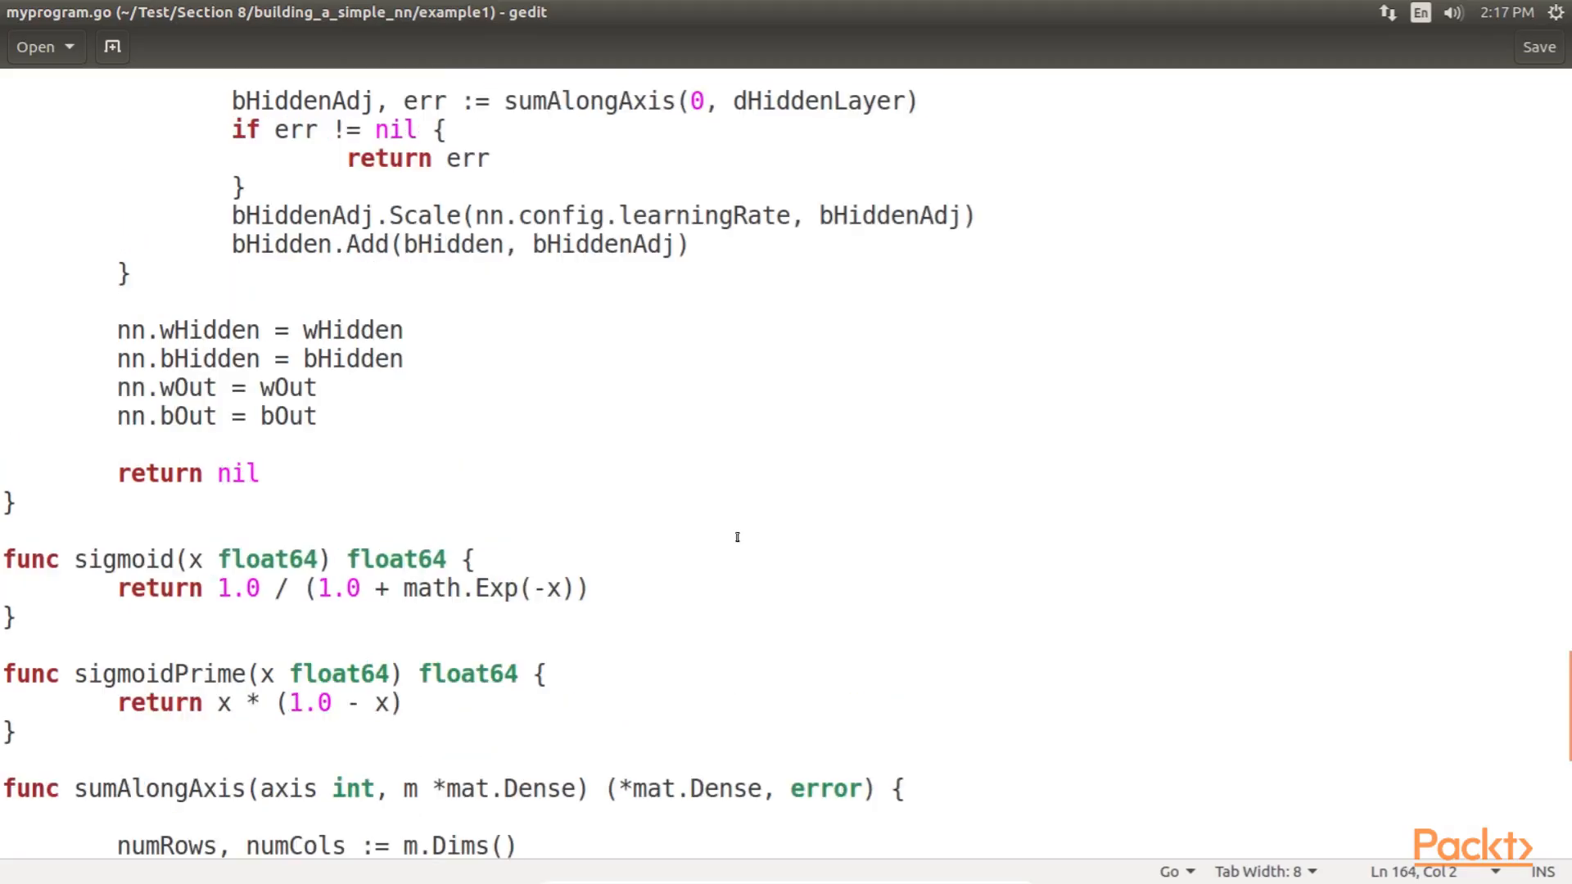
scroll("up", 3)
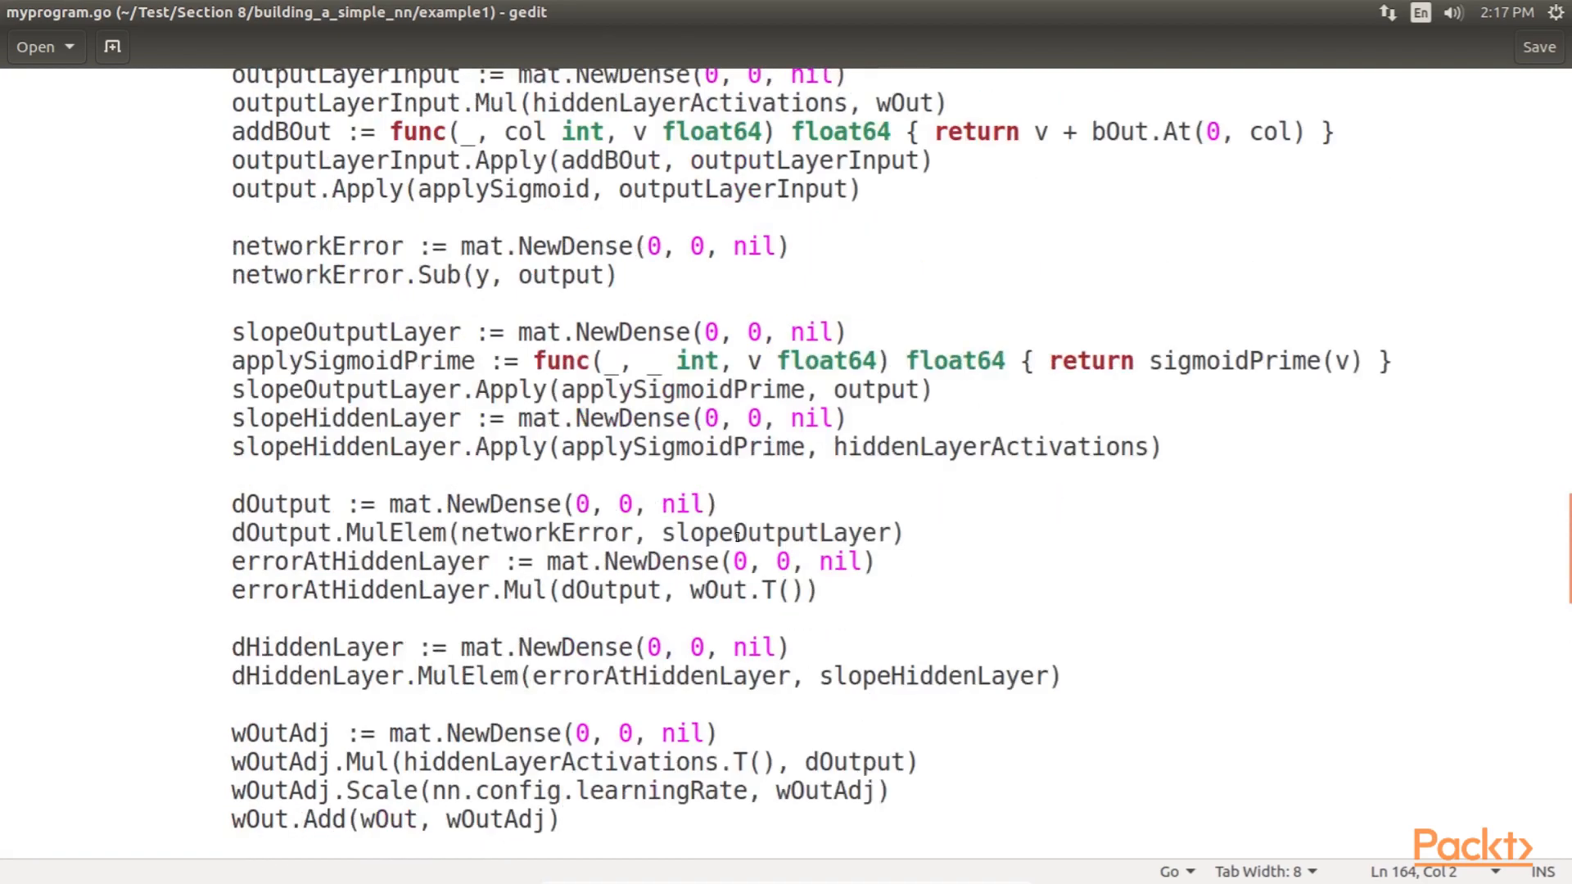
scroll("up", 3)
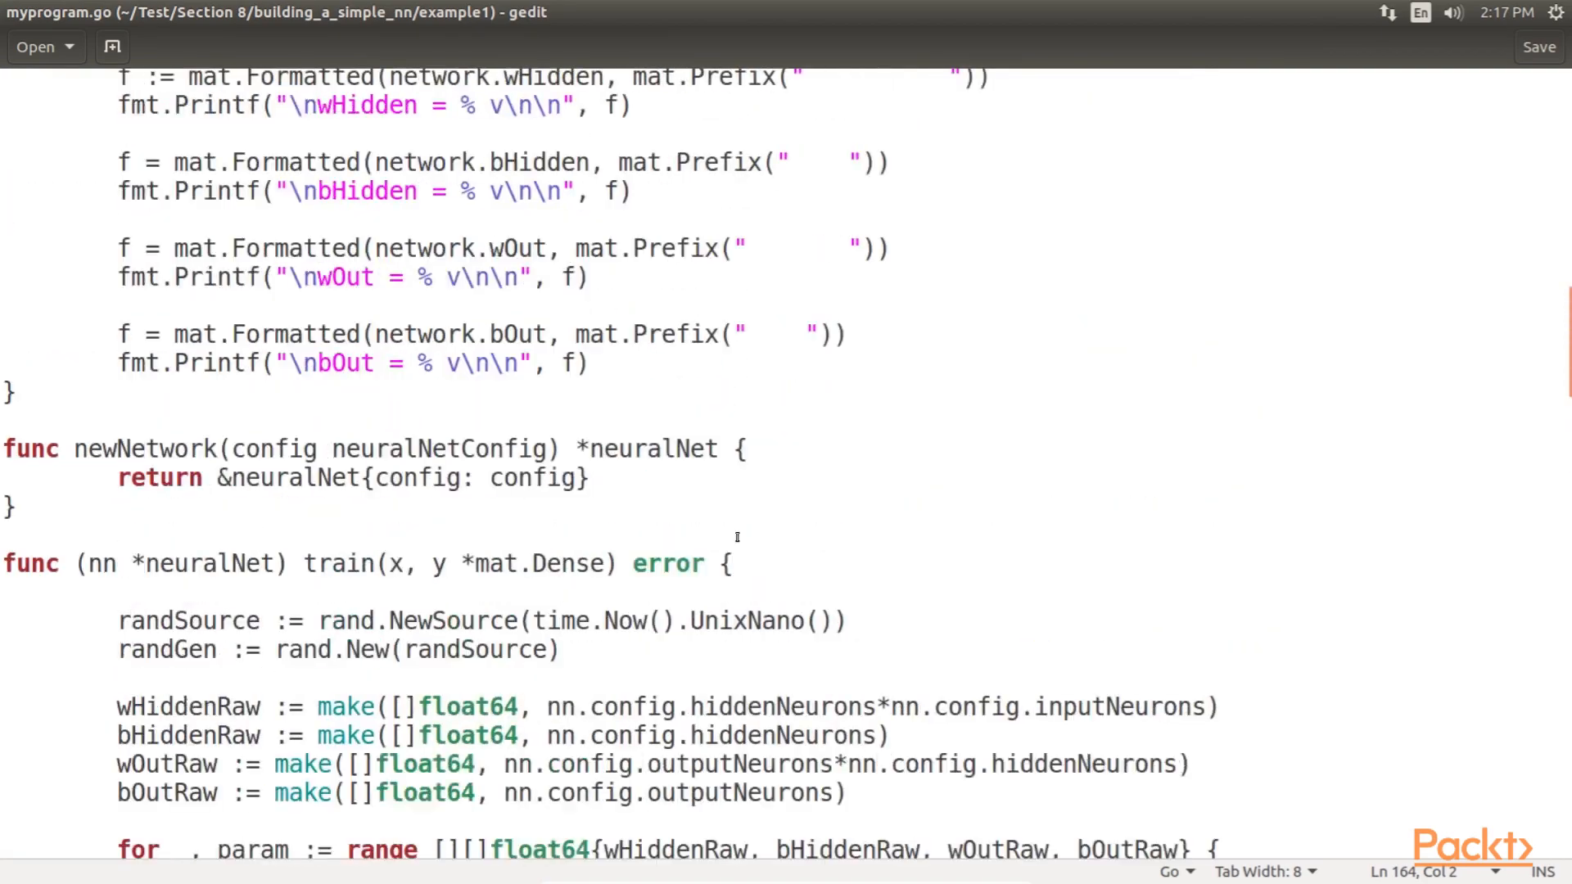
scroll("up", 3)
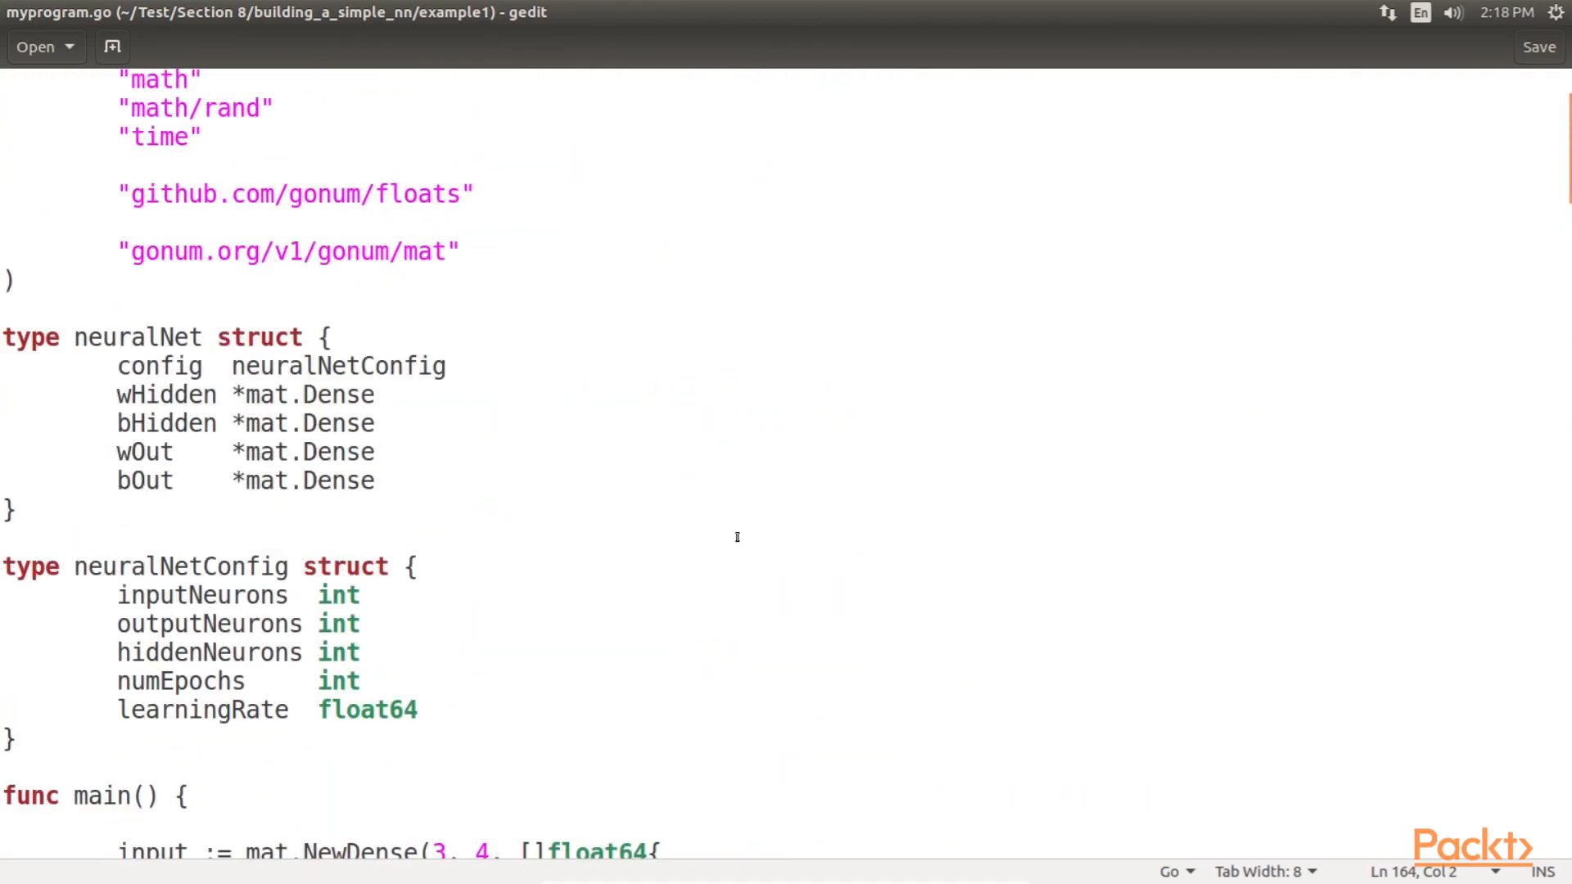
scroll("up", 3)
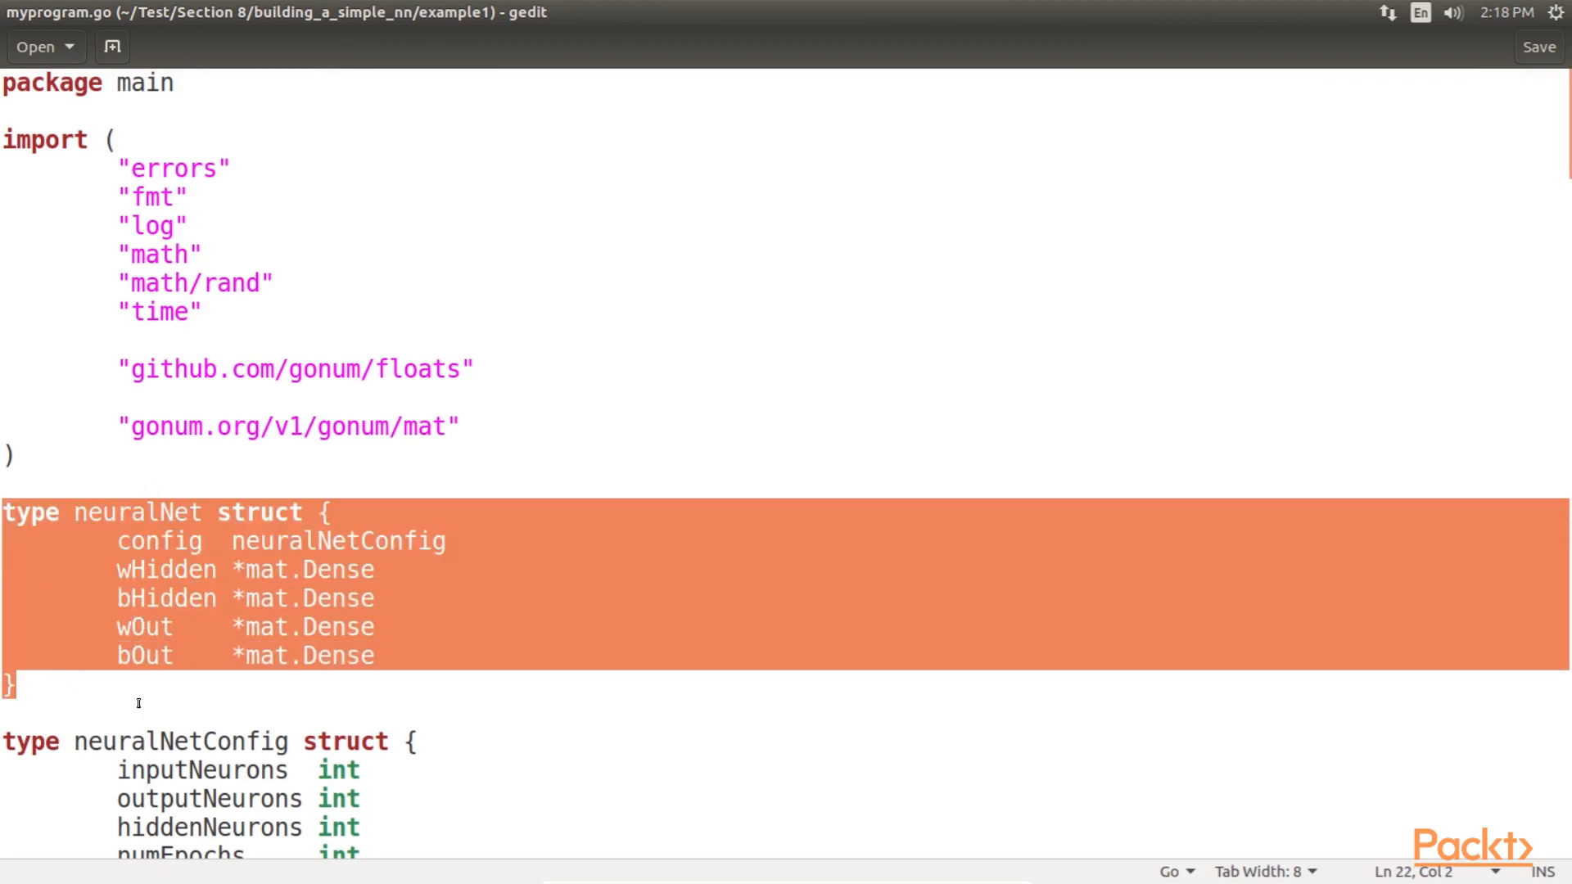
scroll("down", 3)
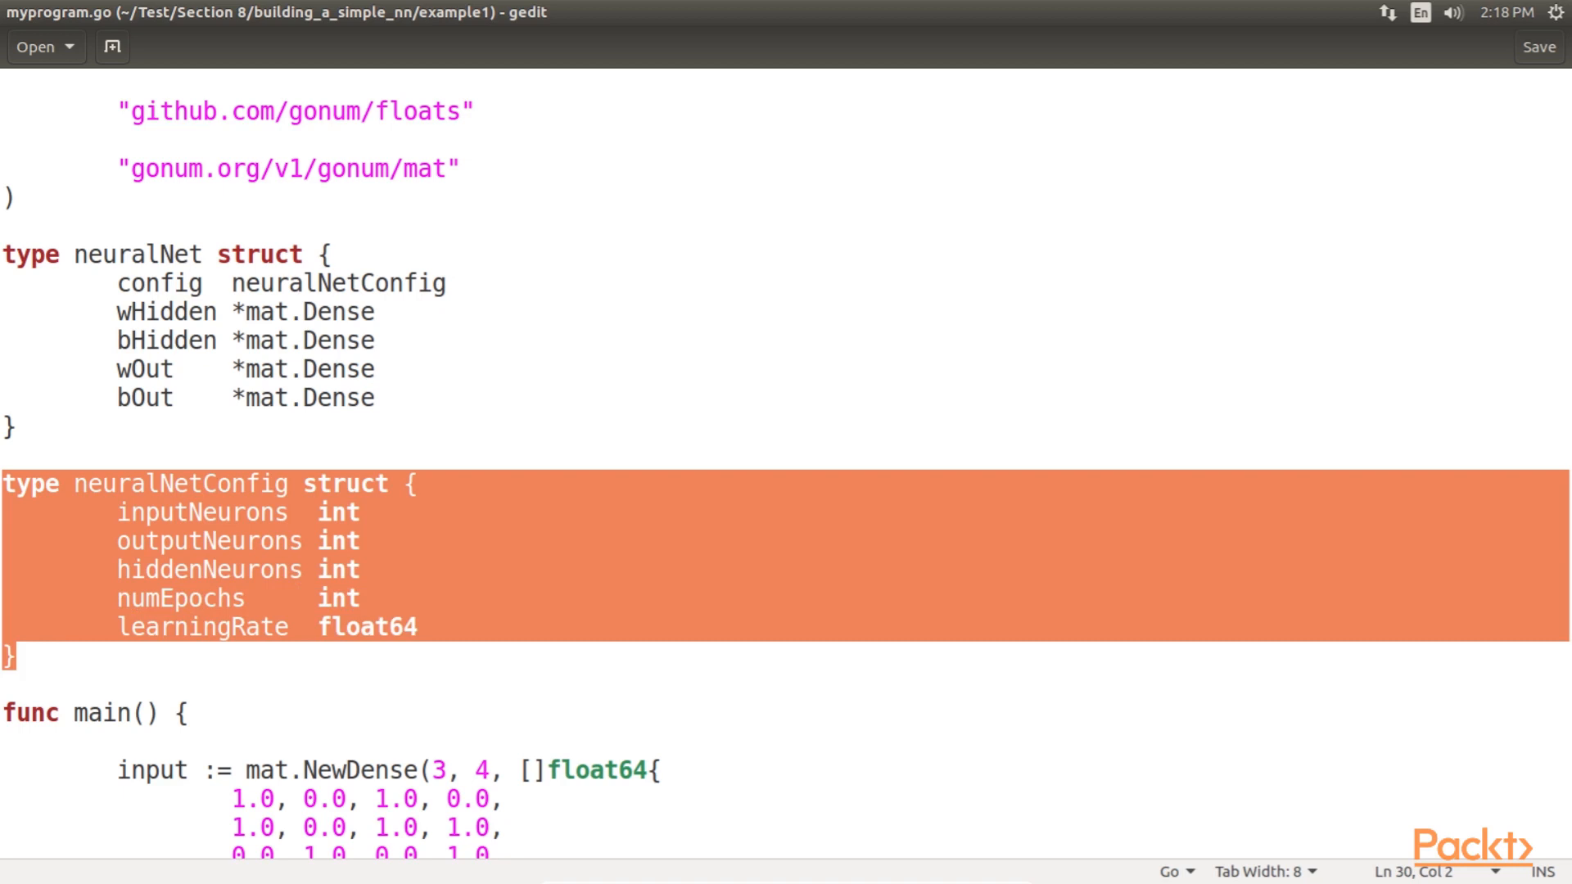
double_click(166, 311)
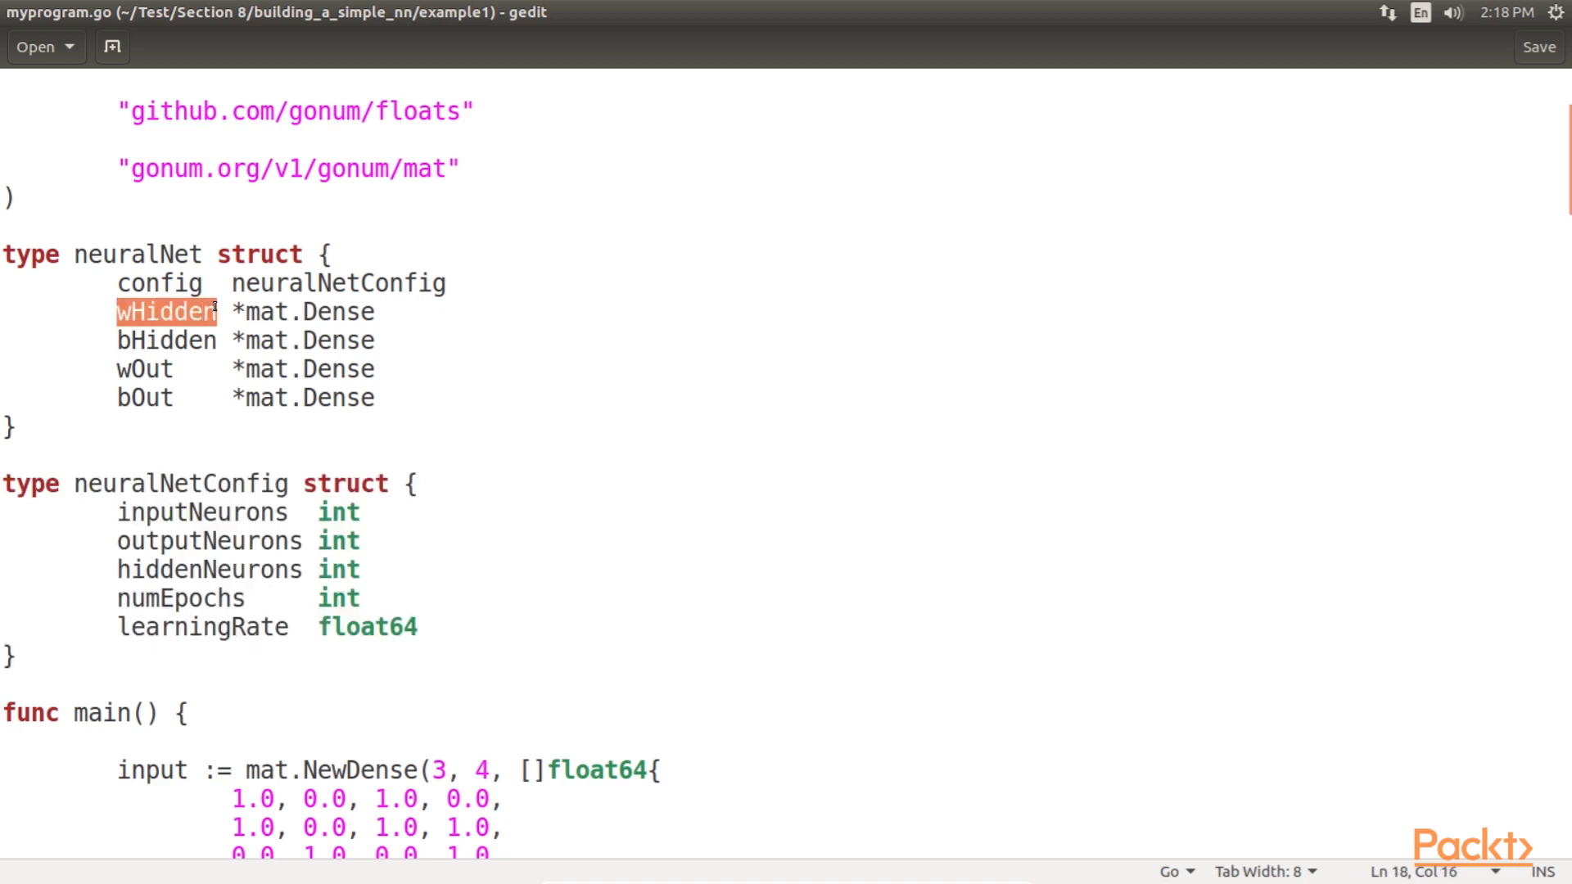
double_click(165, 340)
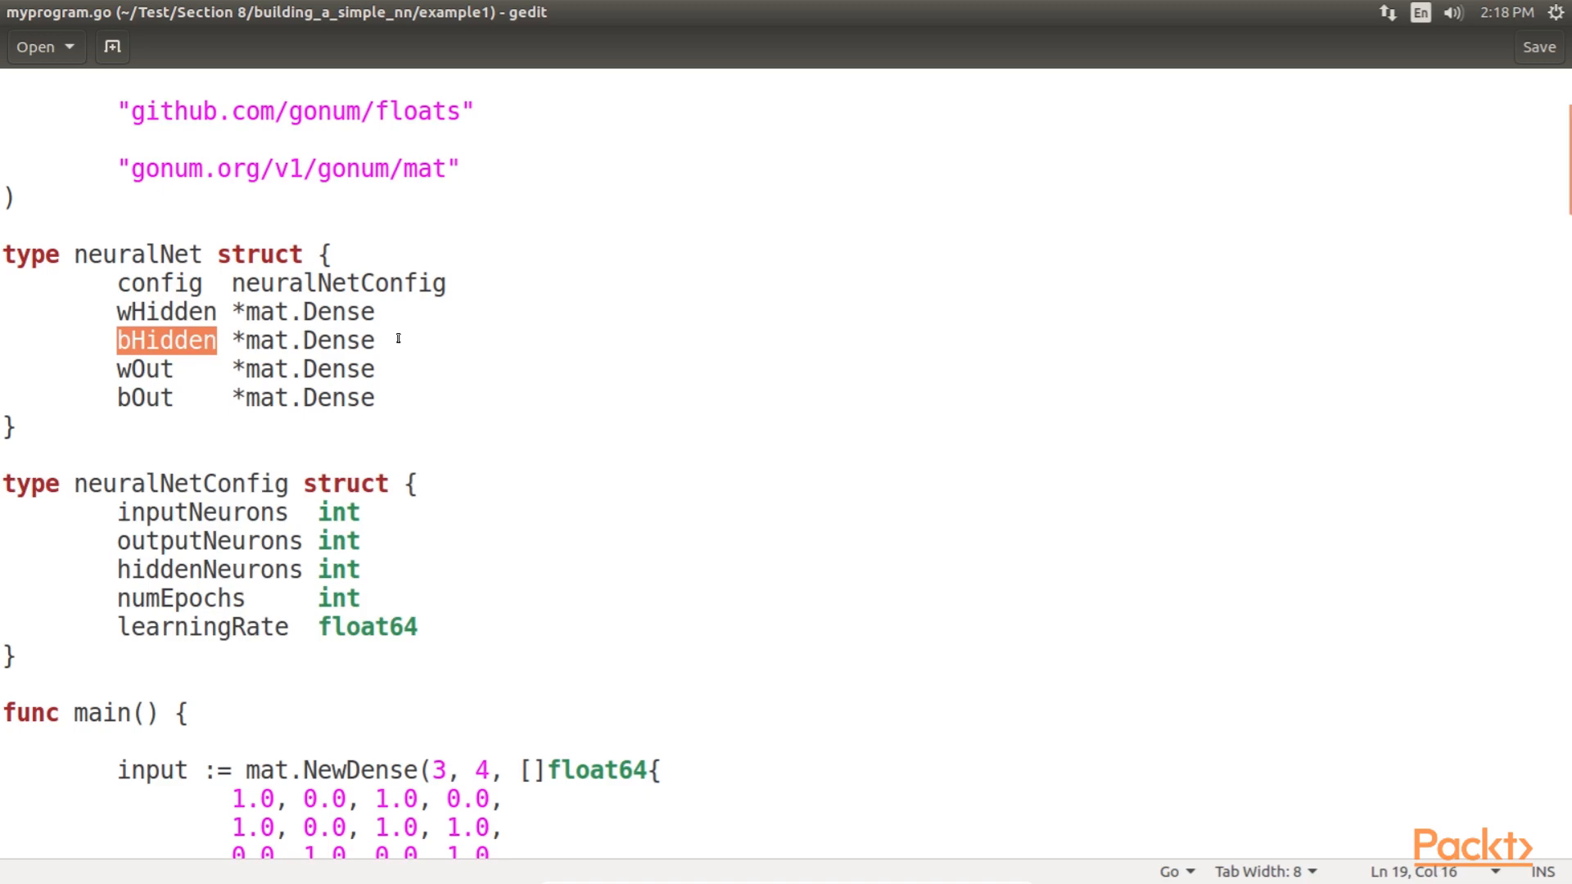
double_click(140, 370)
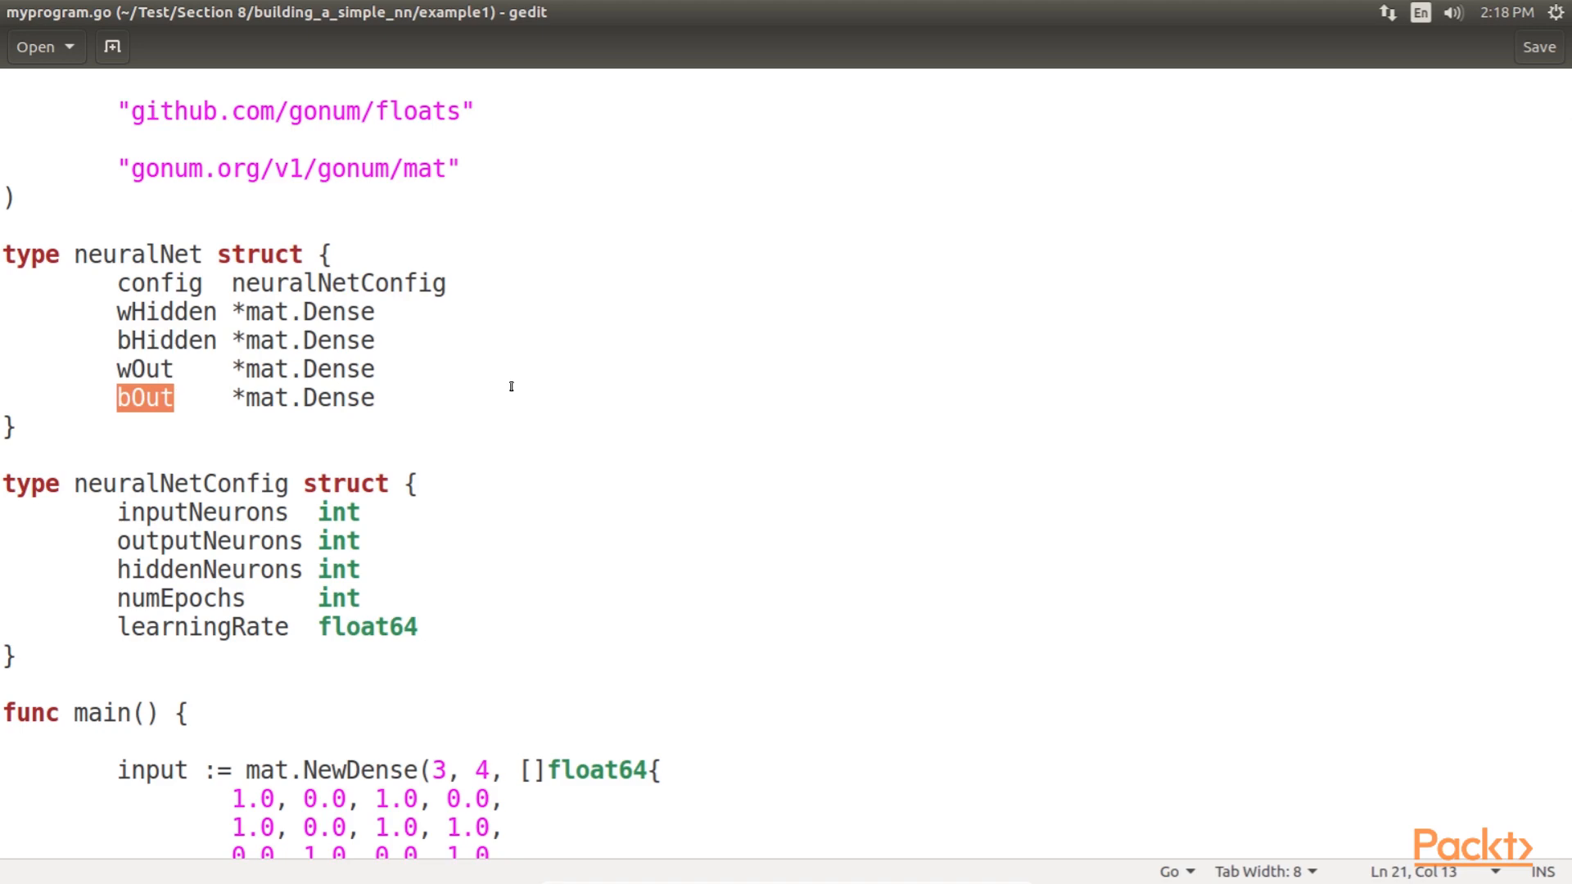
left_click(290, 168)
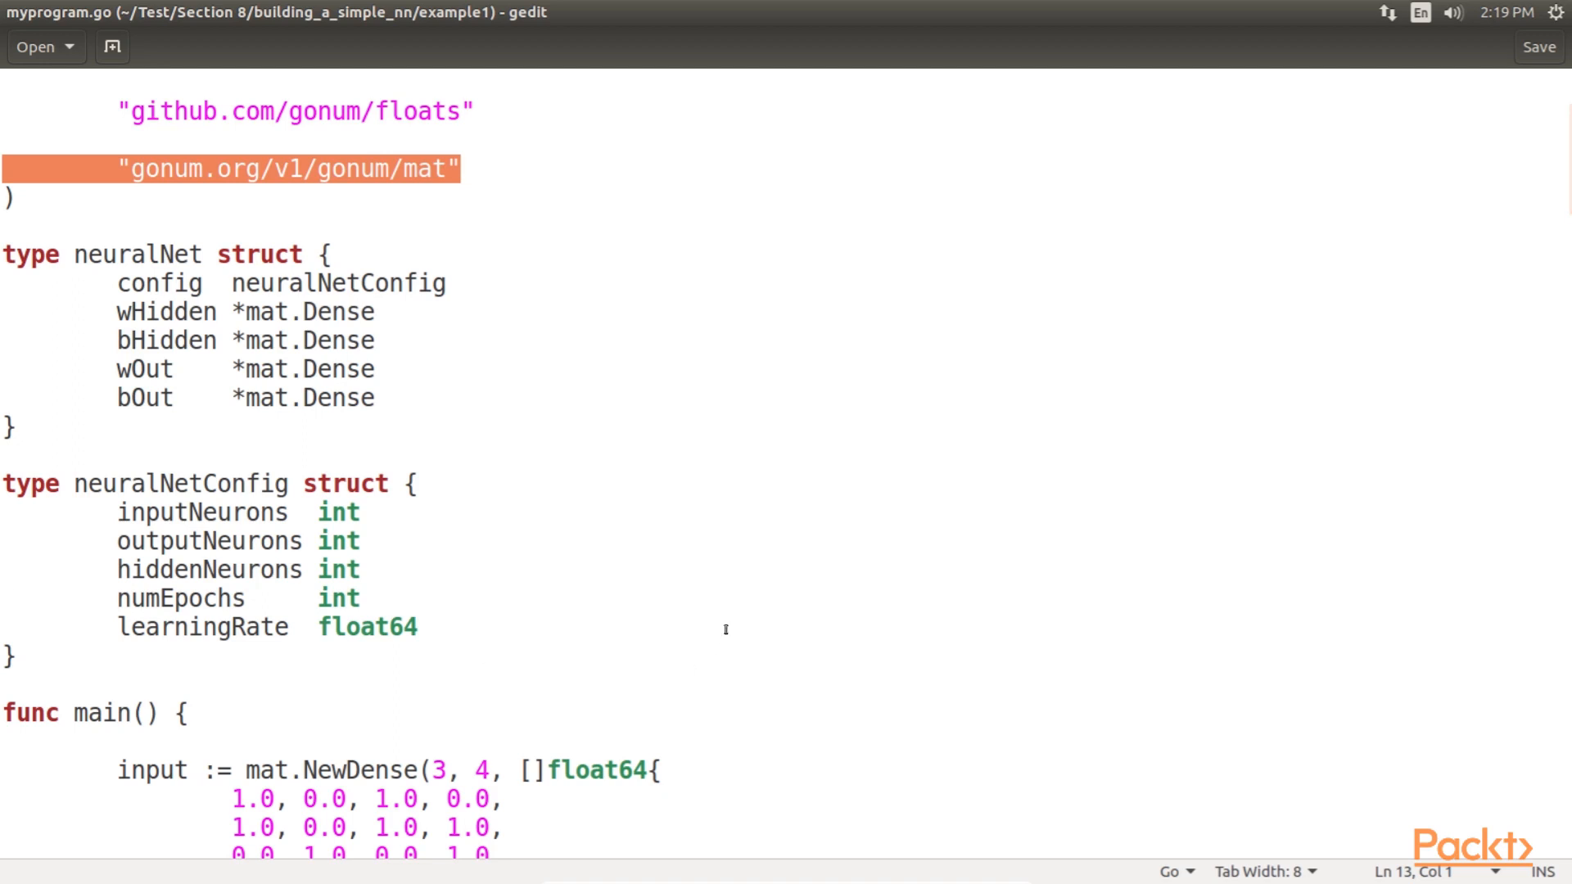
left_click(411, 626)
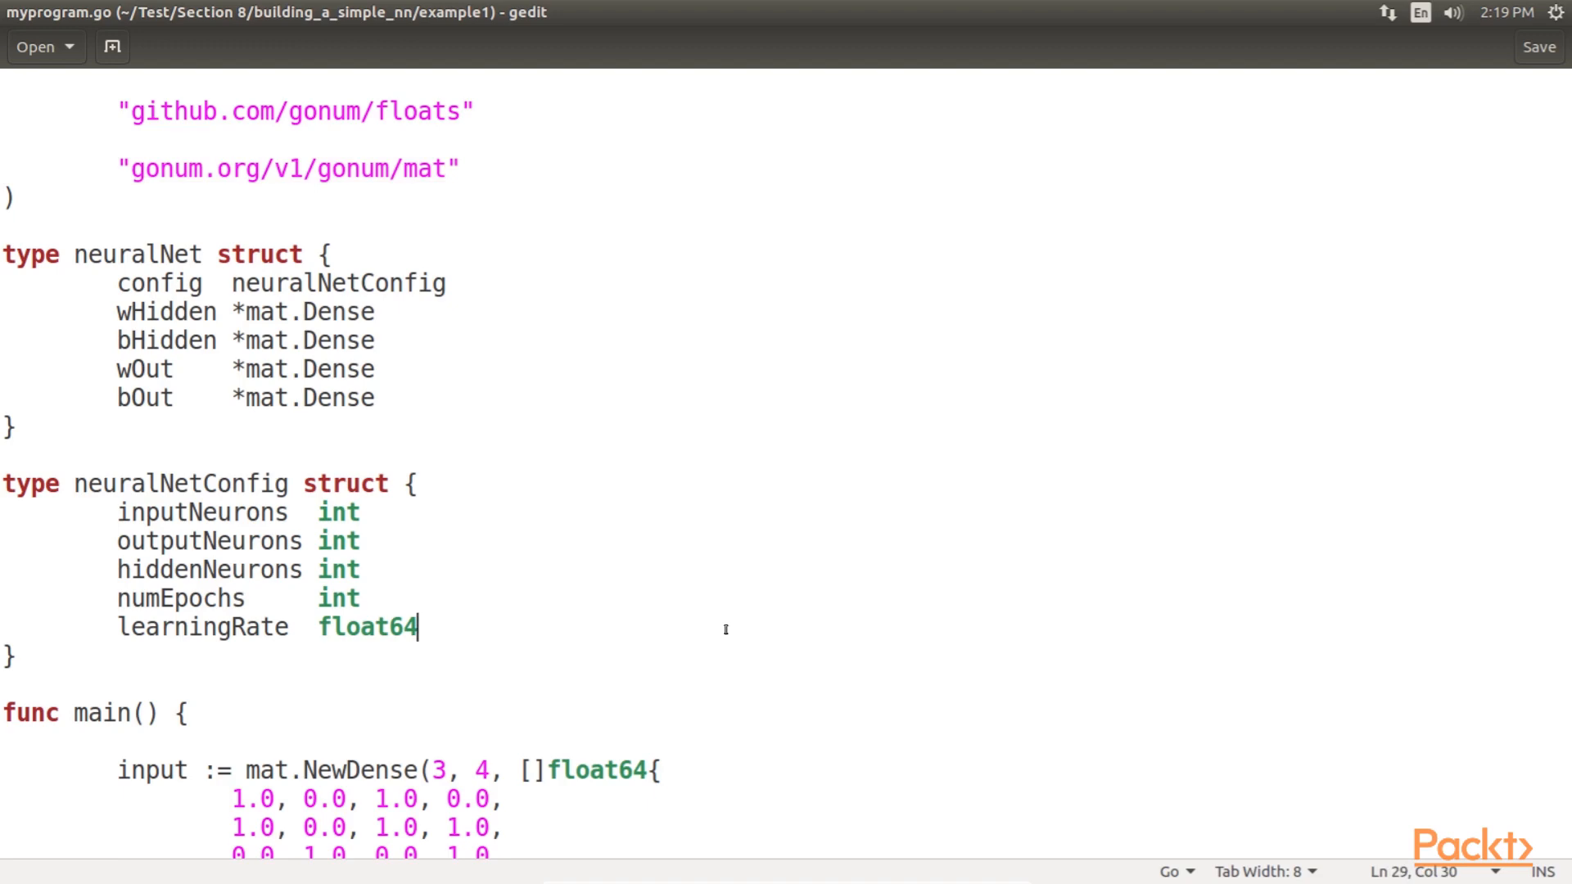
scroll("down", 3)
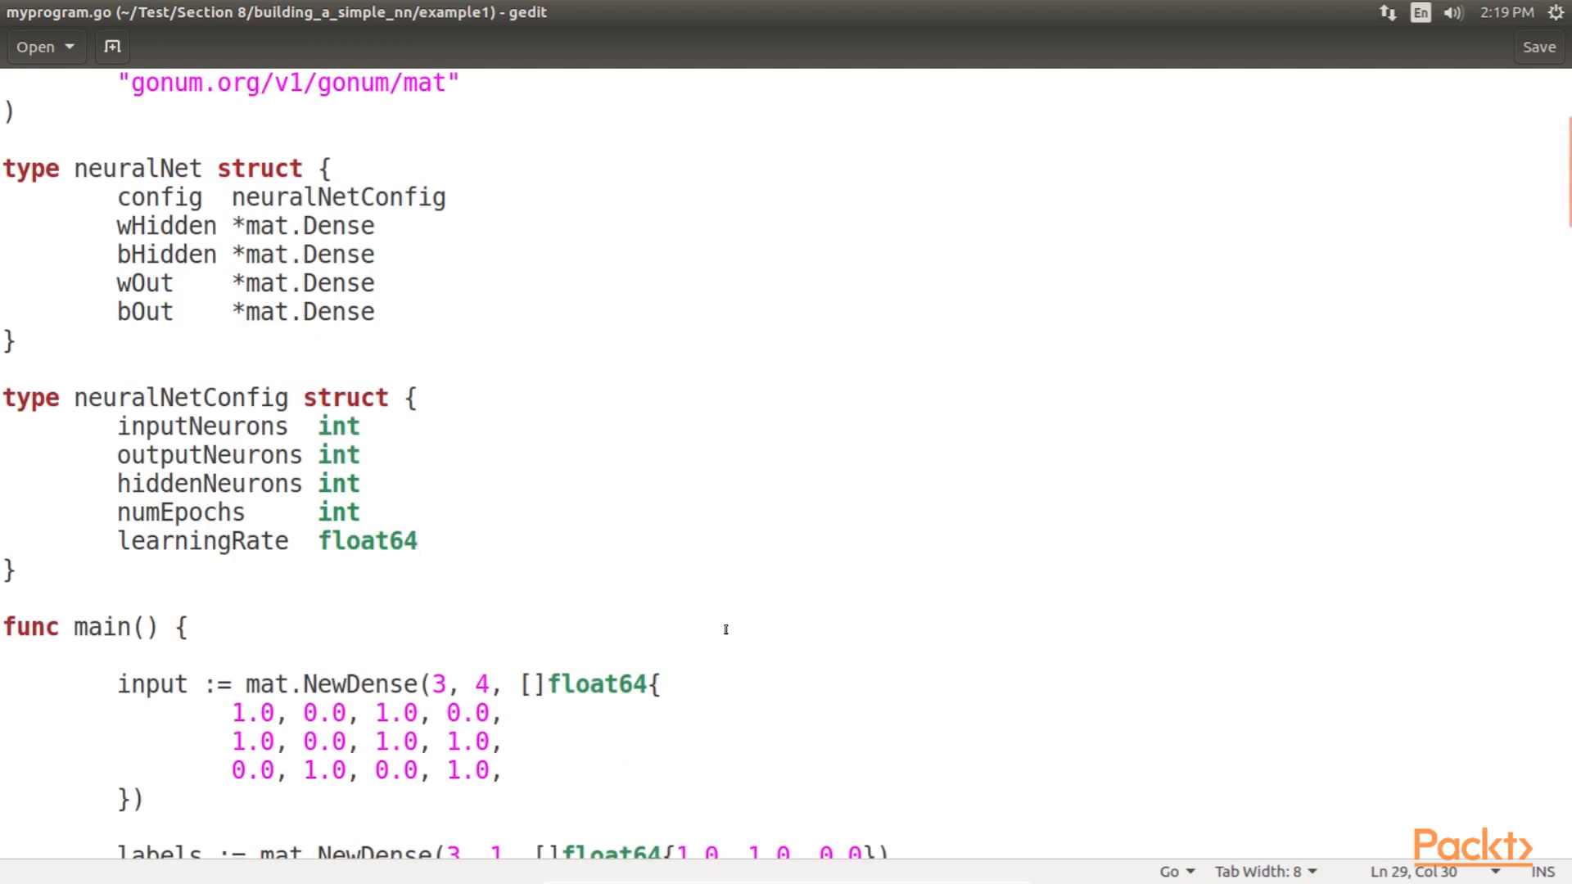
scroll("down", 3)
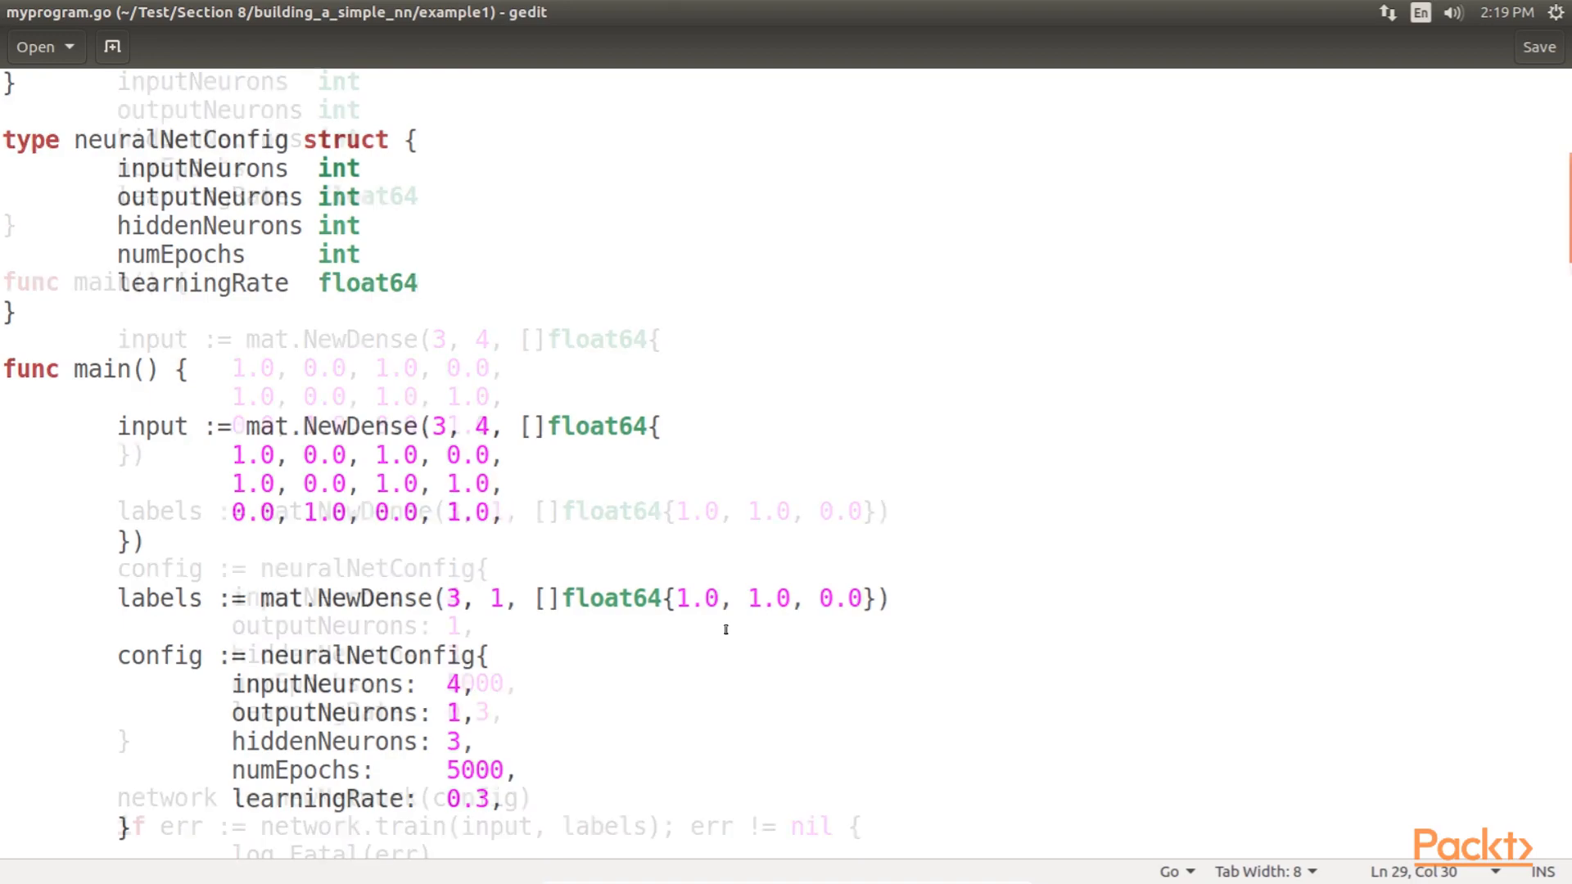
scroll("down", 3)
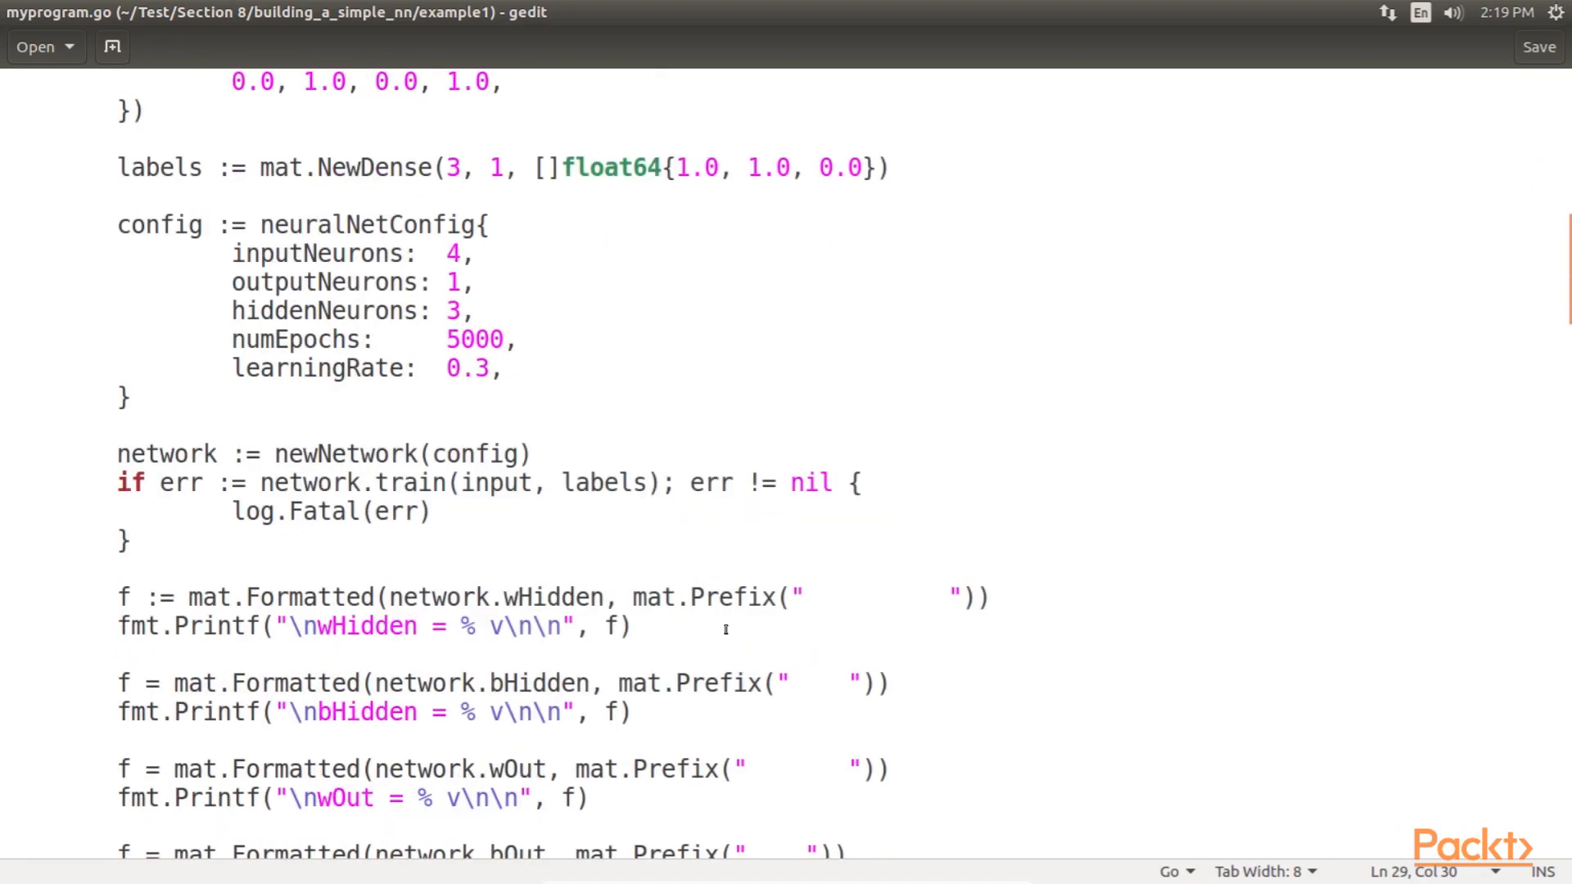
scroll("down", 3)
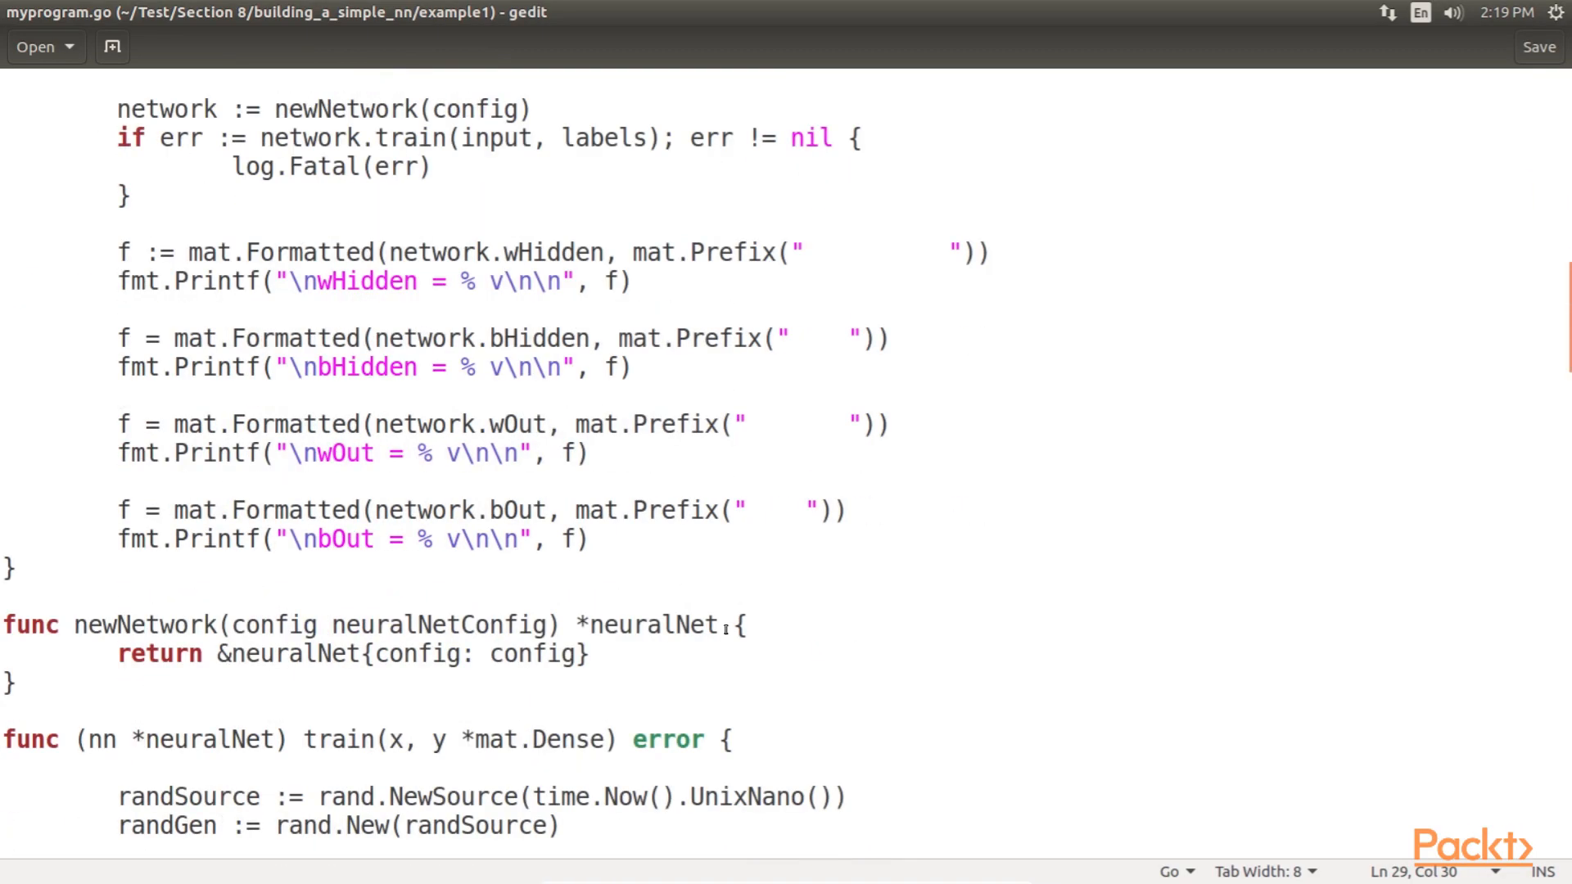
scroll("down", 3)
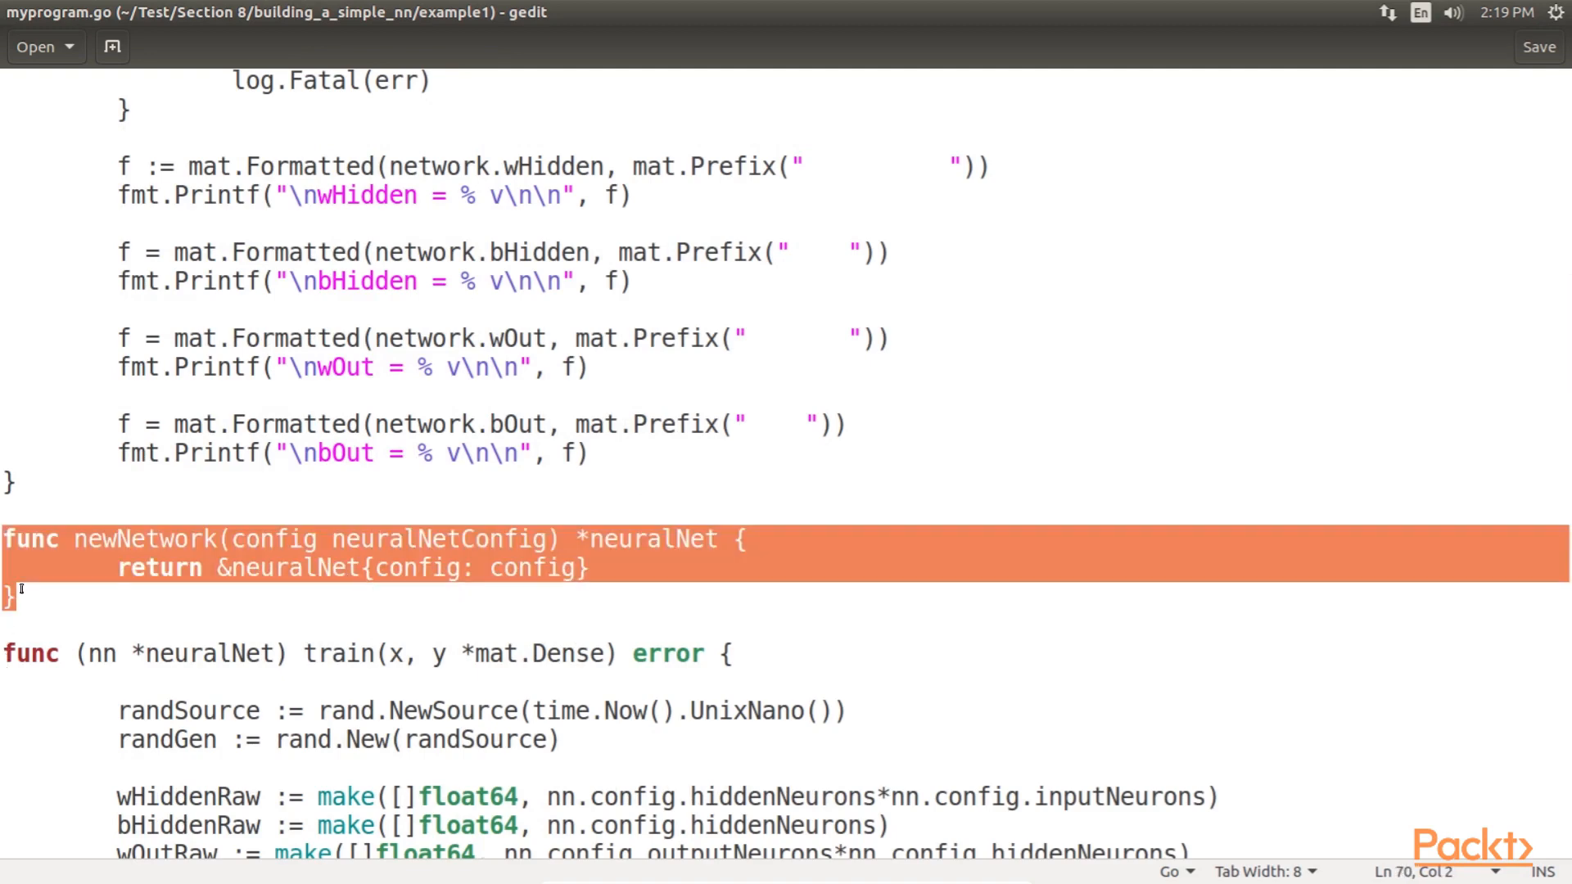
left_click(5, 653)
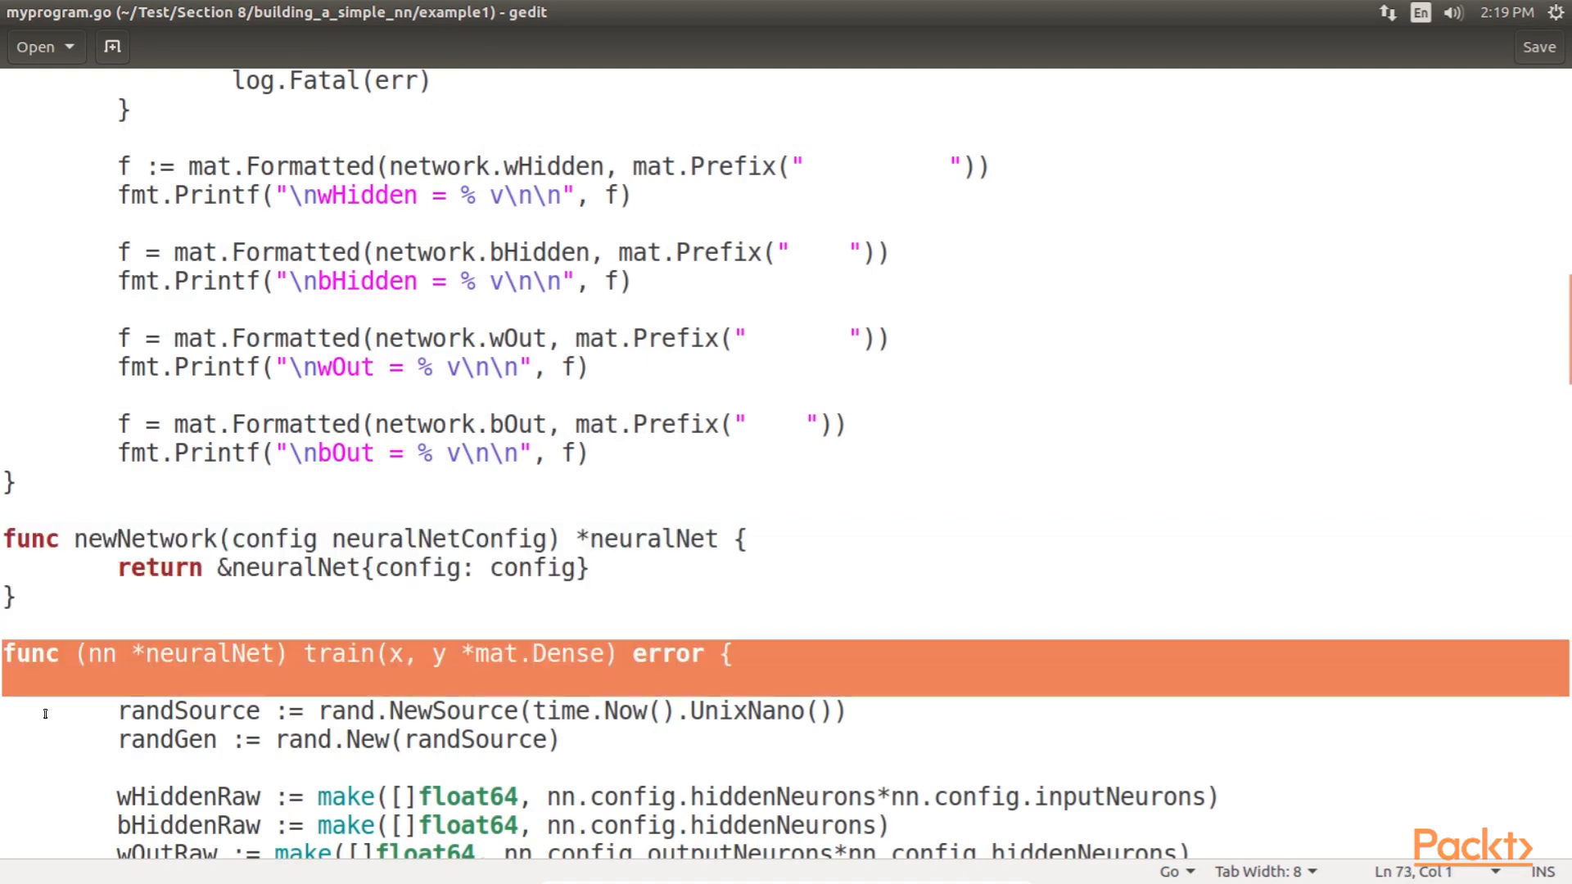
scroll("down", 3)
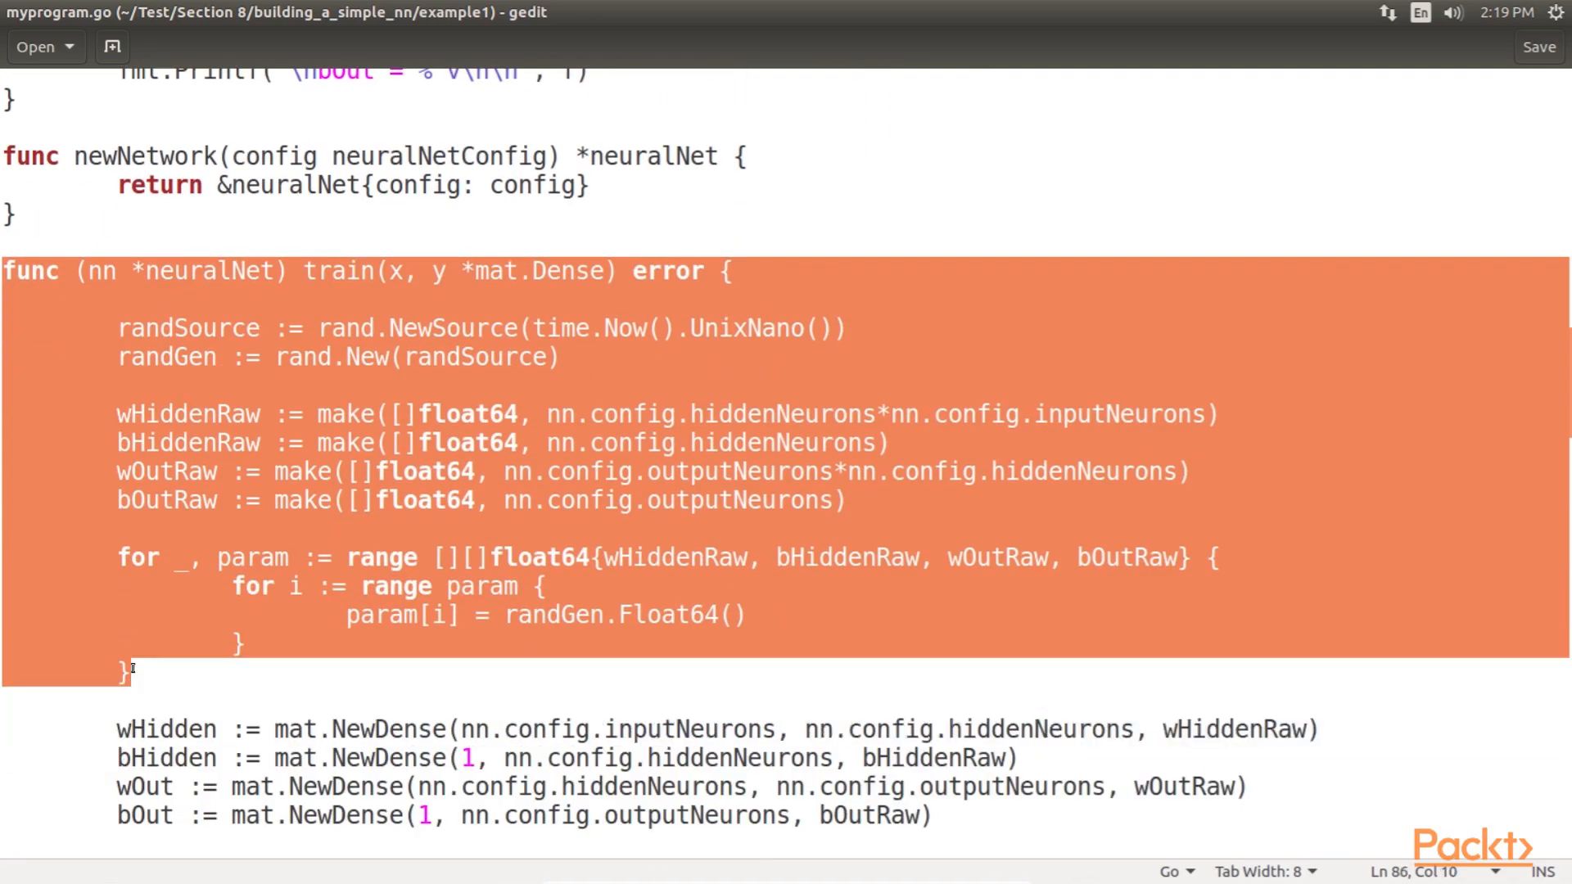
scroll("down", 3)
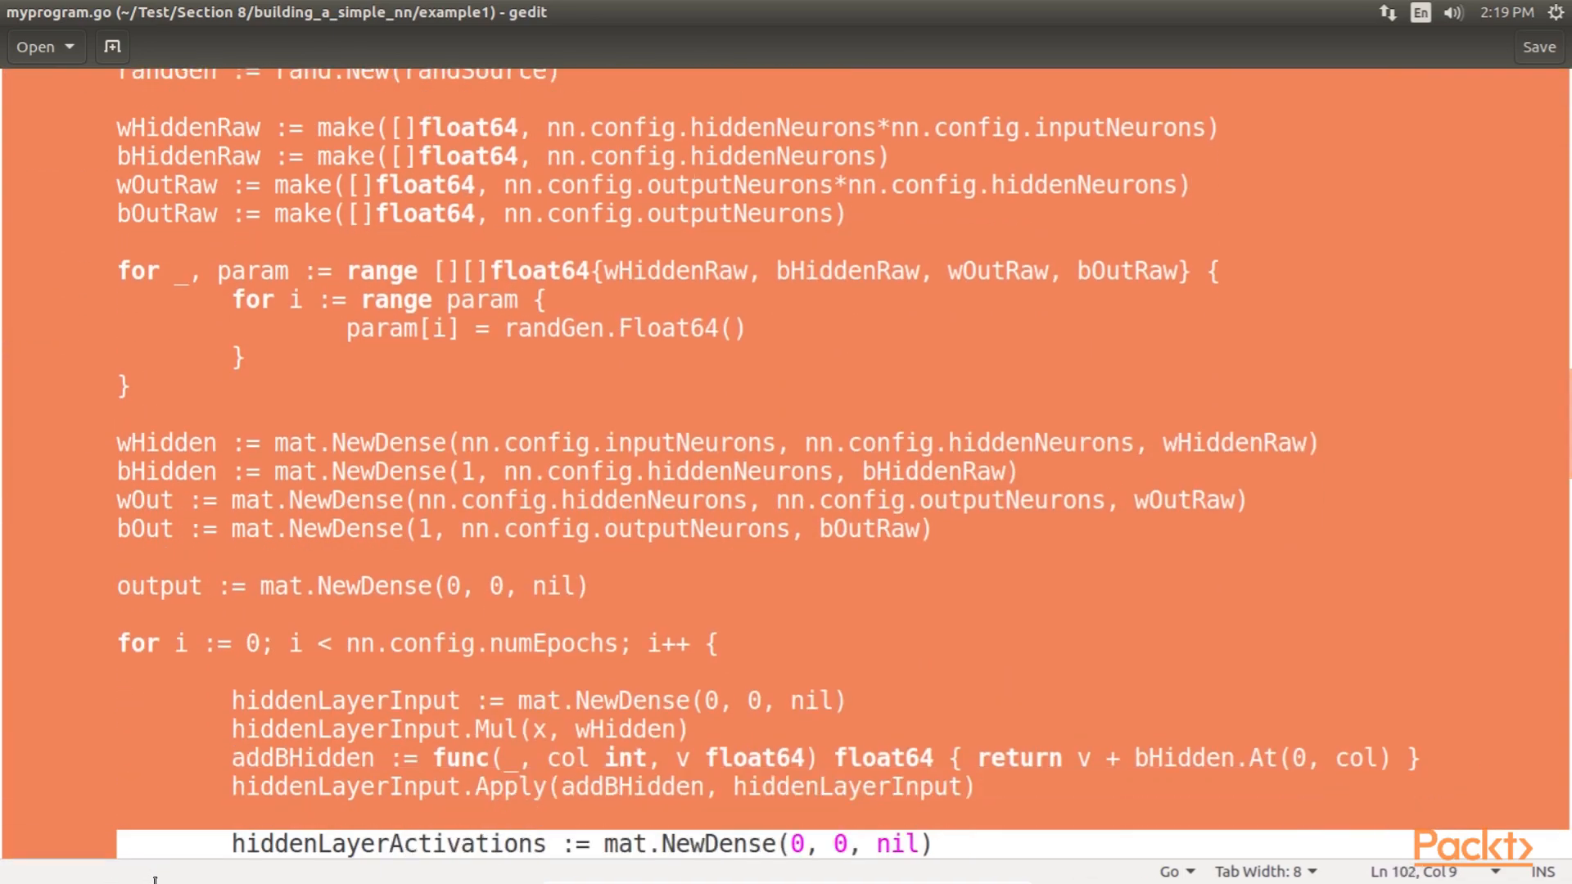
scroll("down", 3)
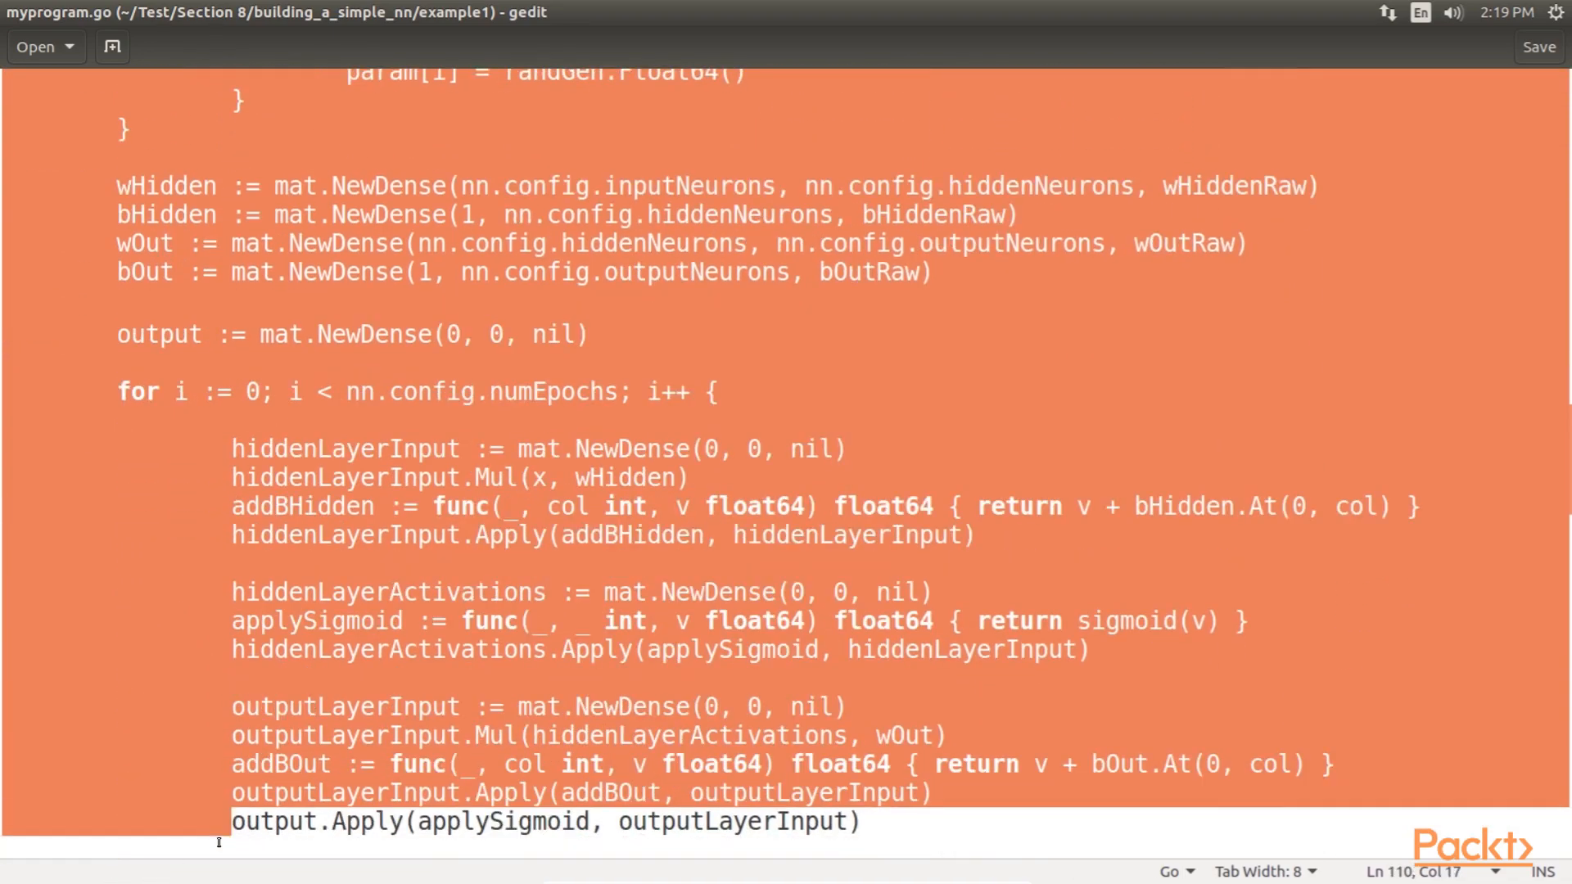
scroll("down", 3)
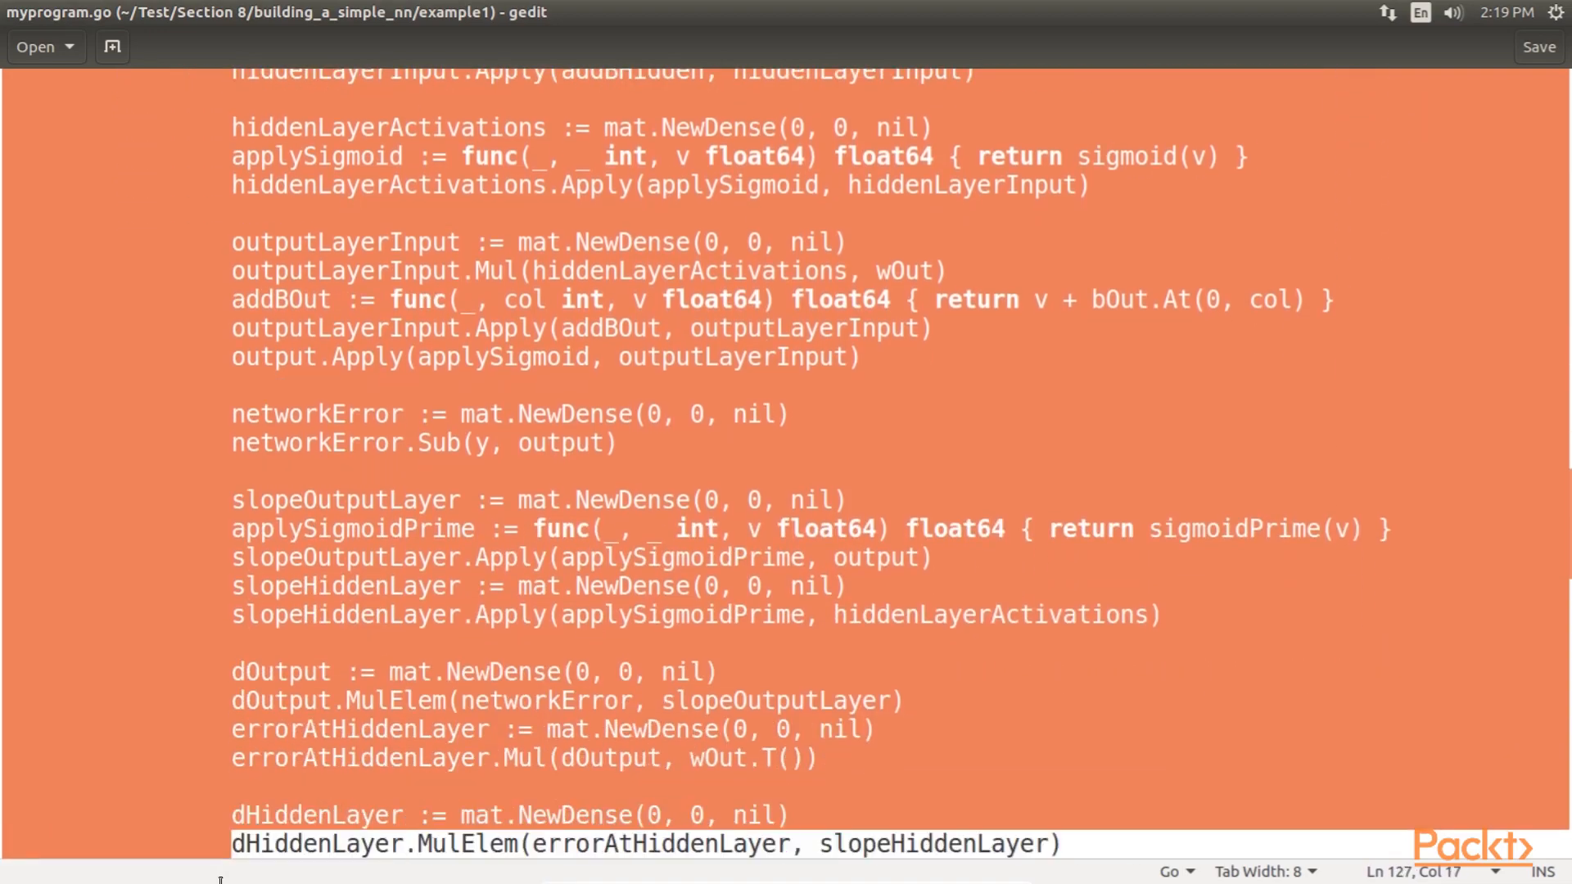
scroll("down", 3)
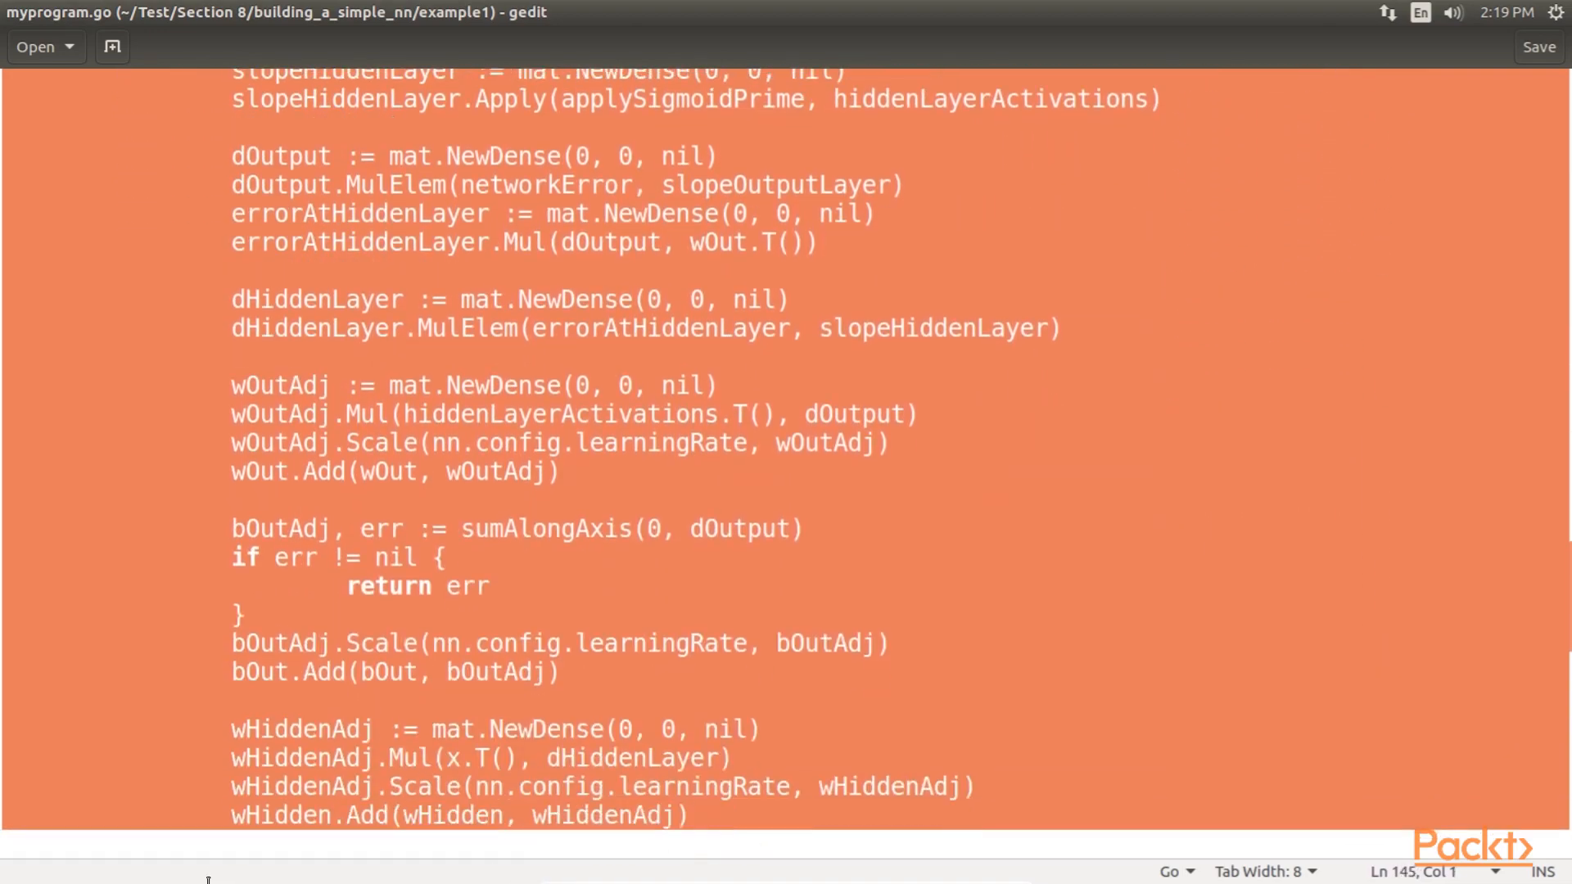
scroll("down", 3)
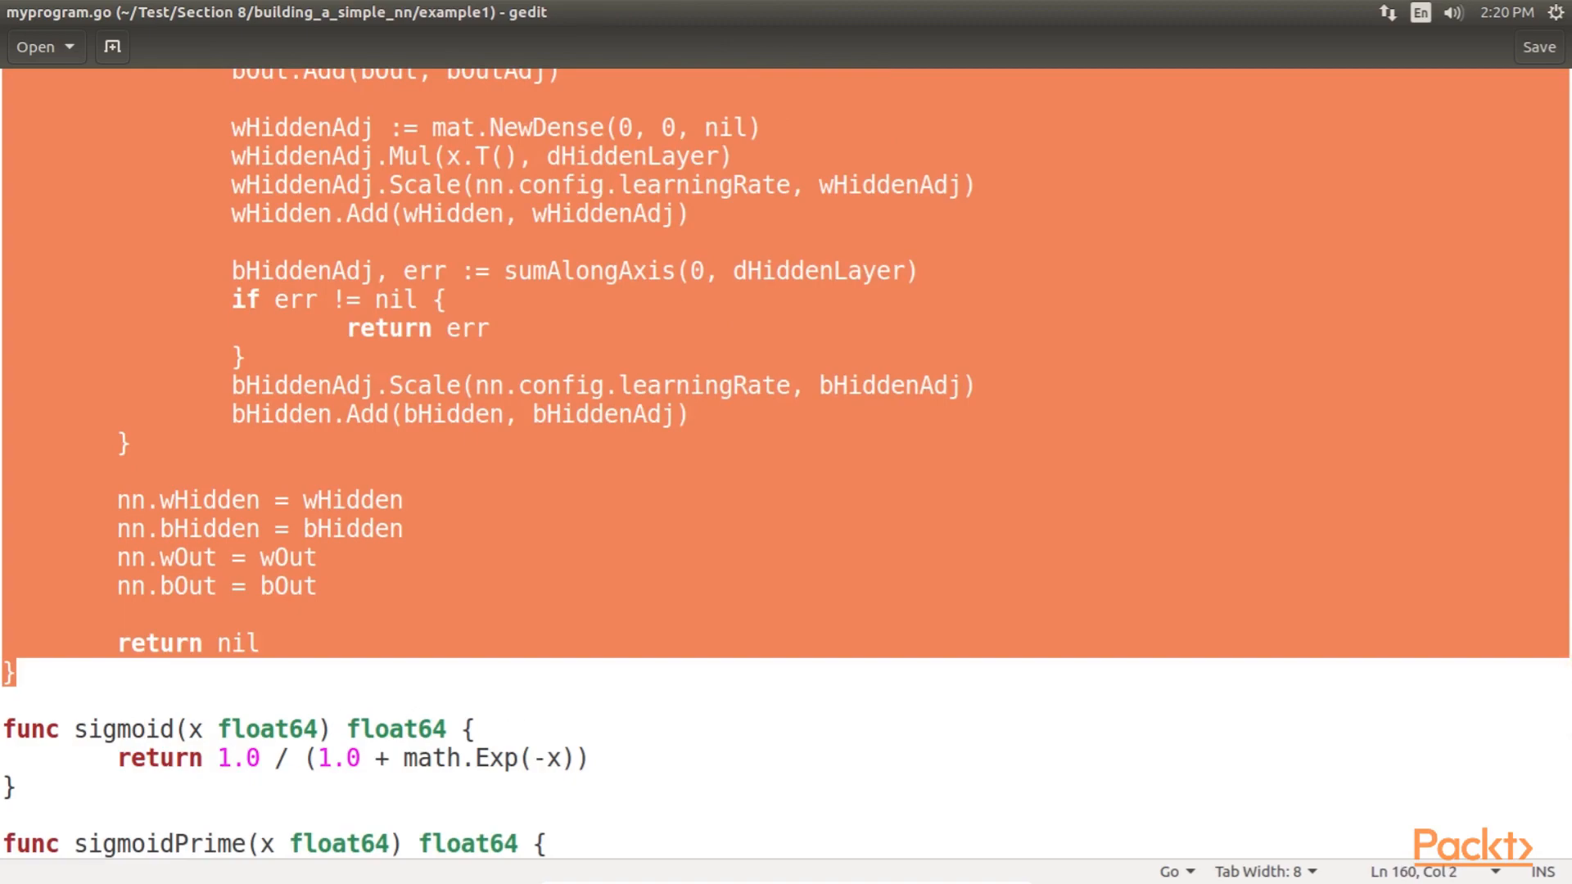
scroll("up", 3)
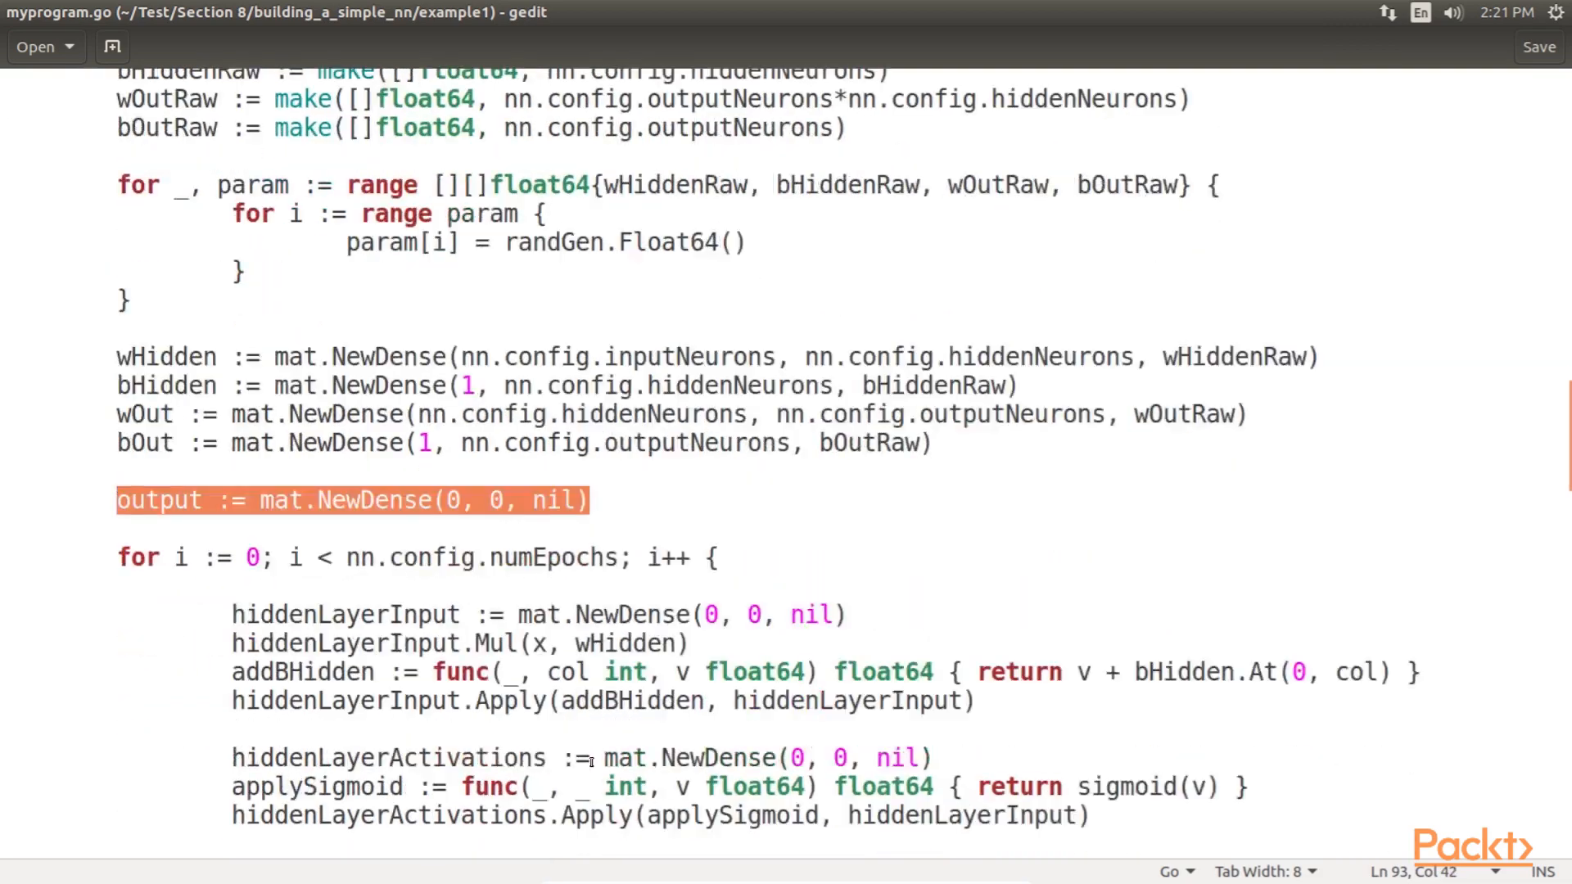
scroll("down", 3)
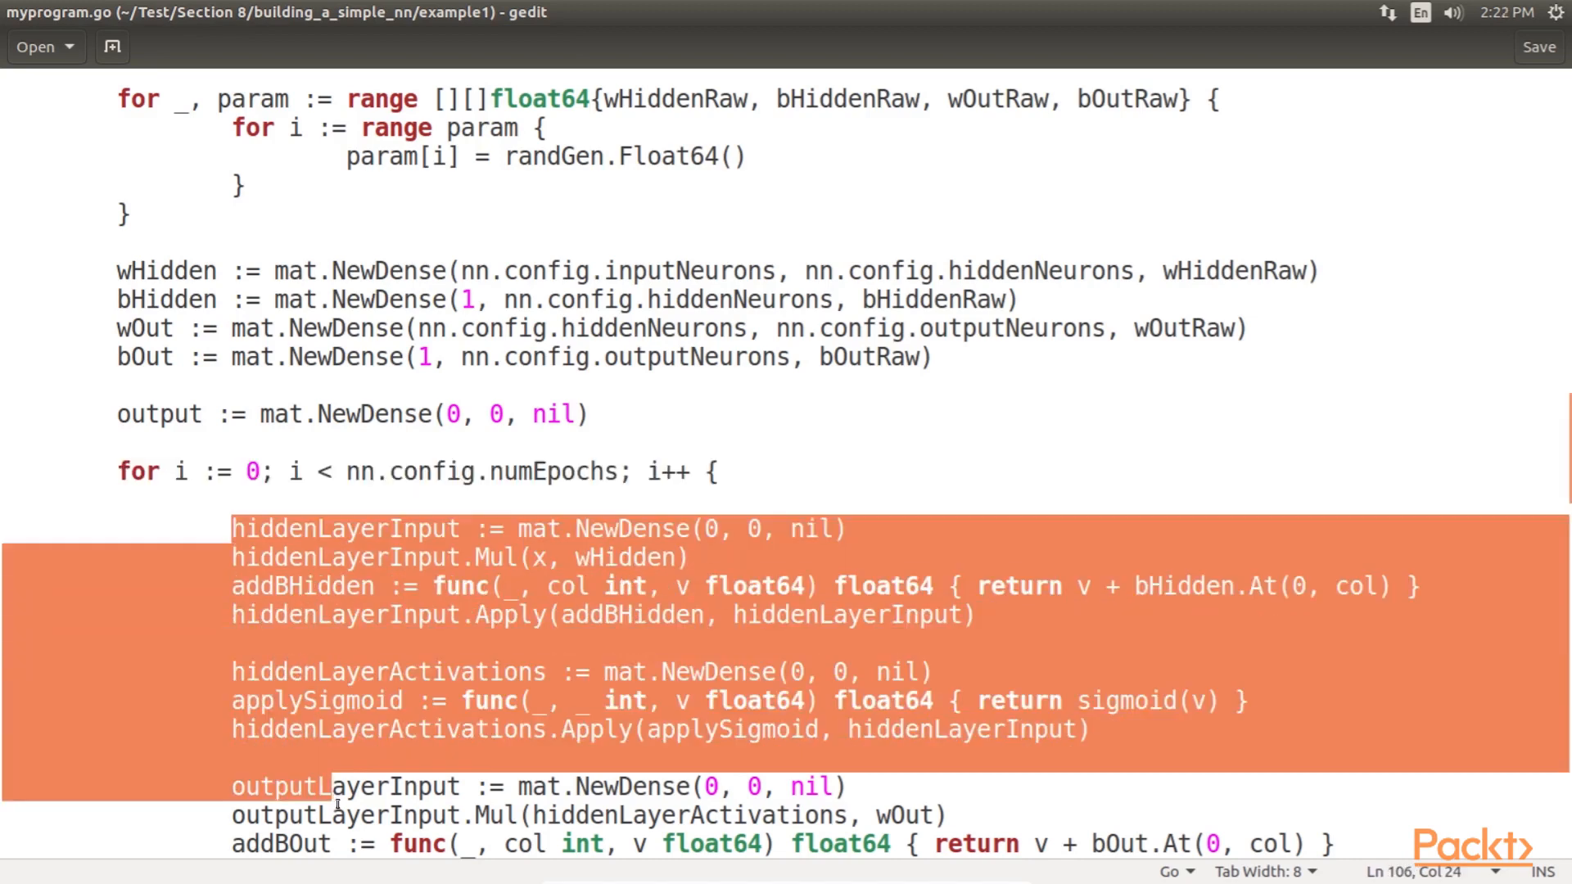
scroll("down", 3)
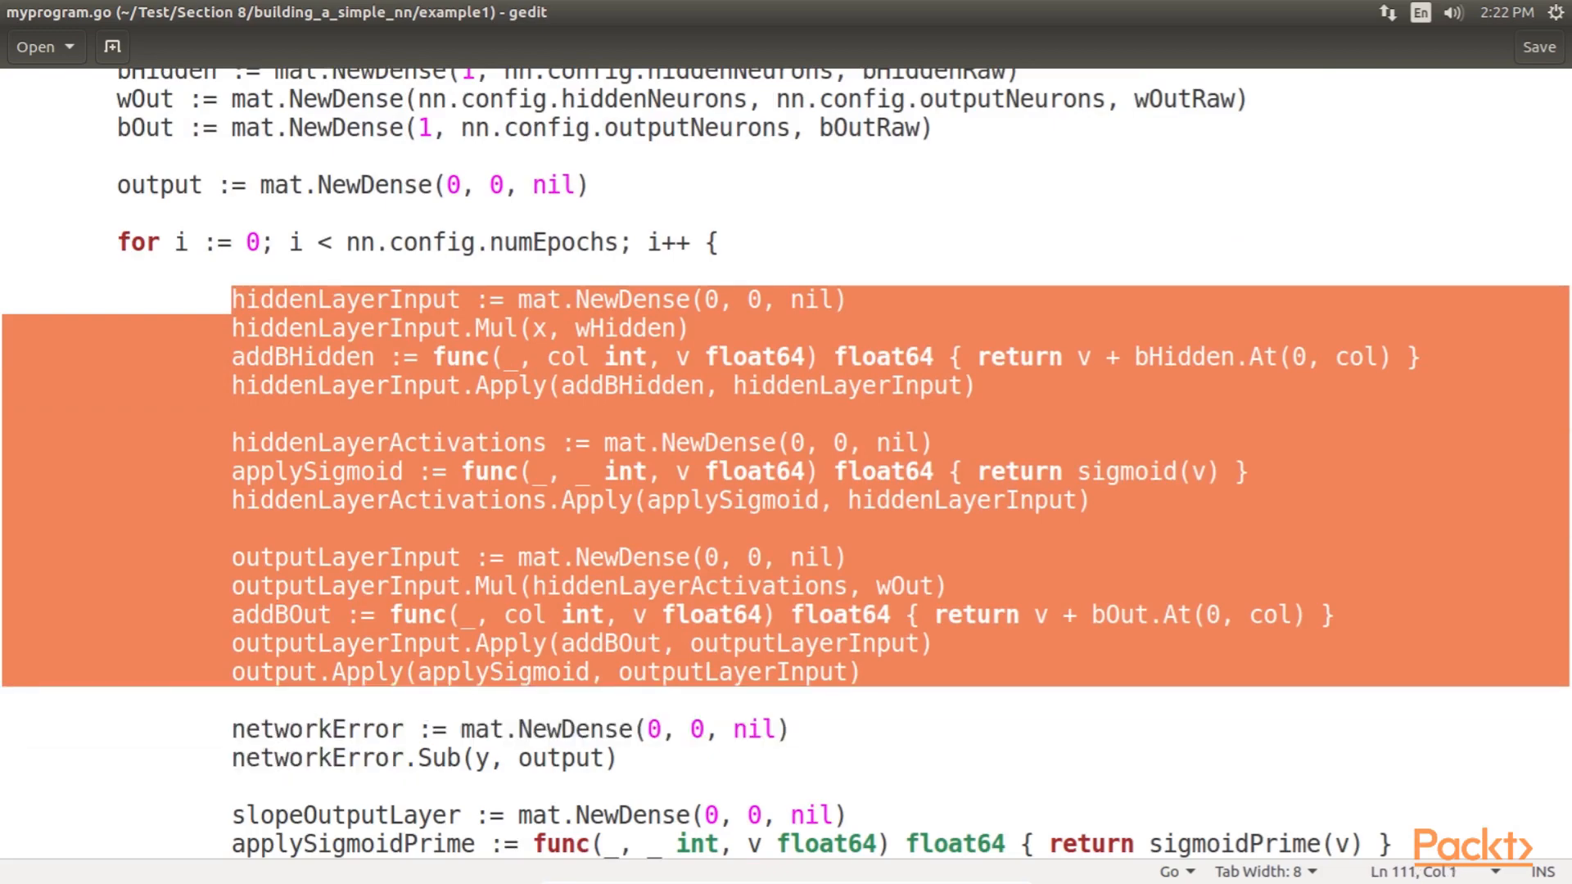
scroll("down", 3)
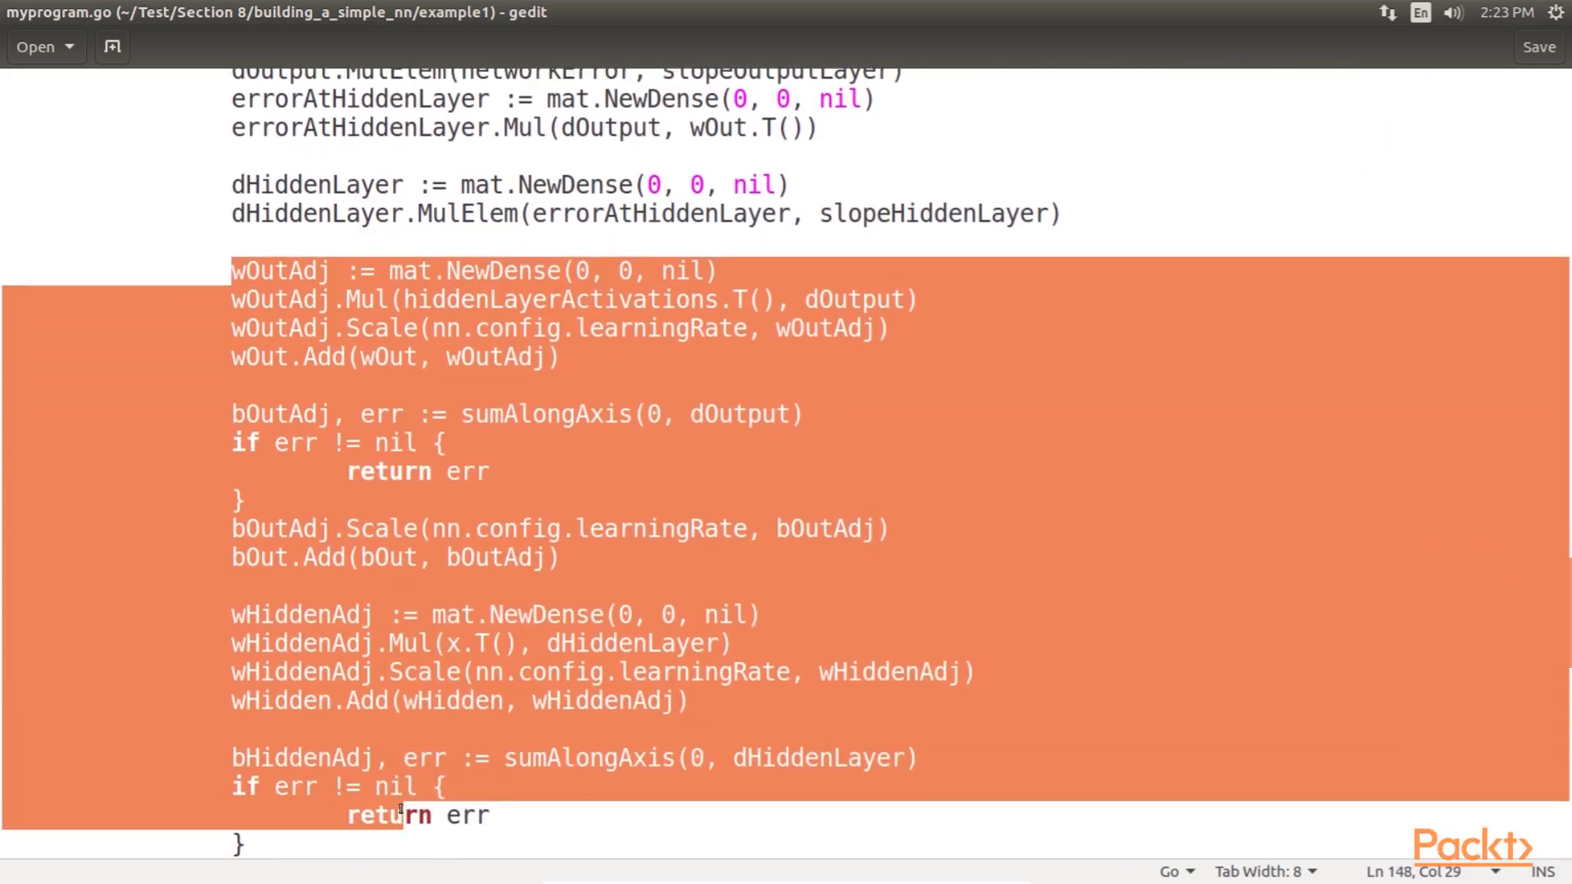
scroll("down", 3)
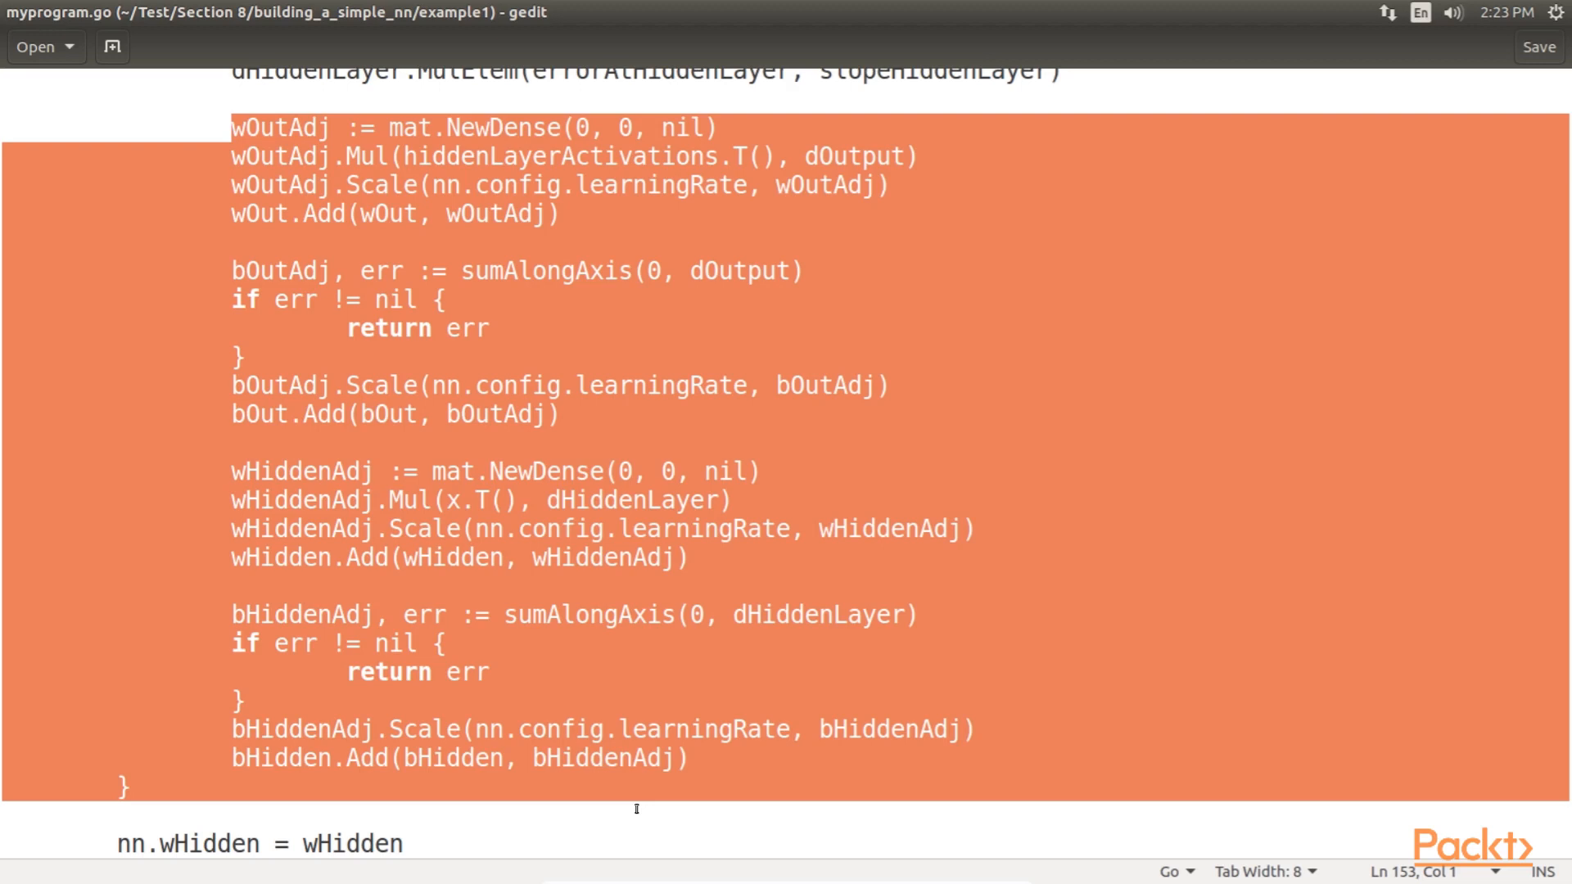
scroll("down", 3)
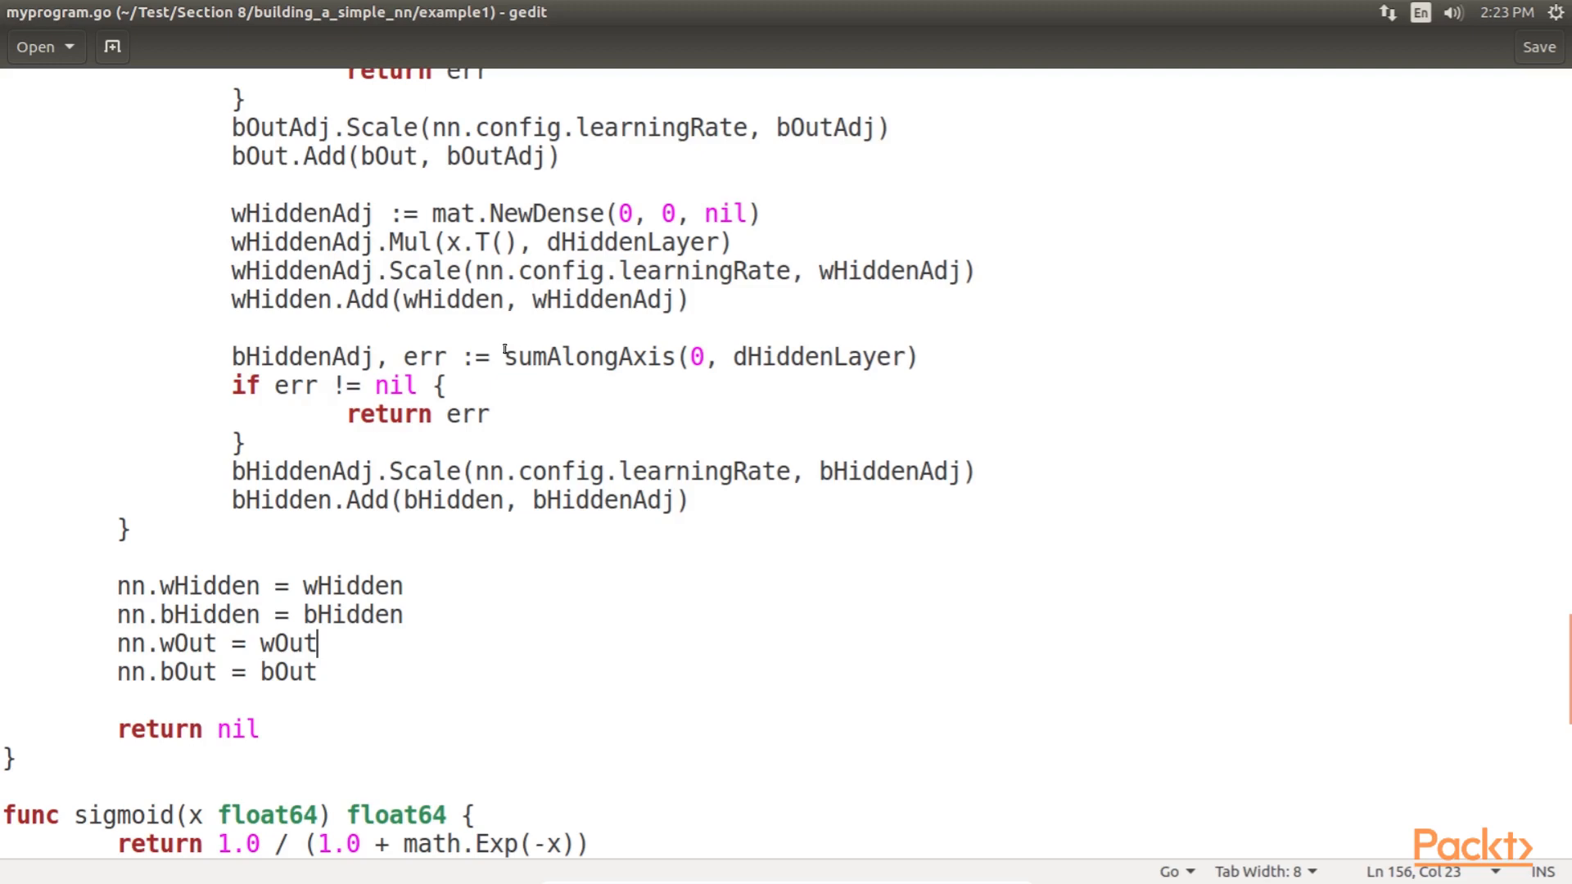
double_click(588, 357)
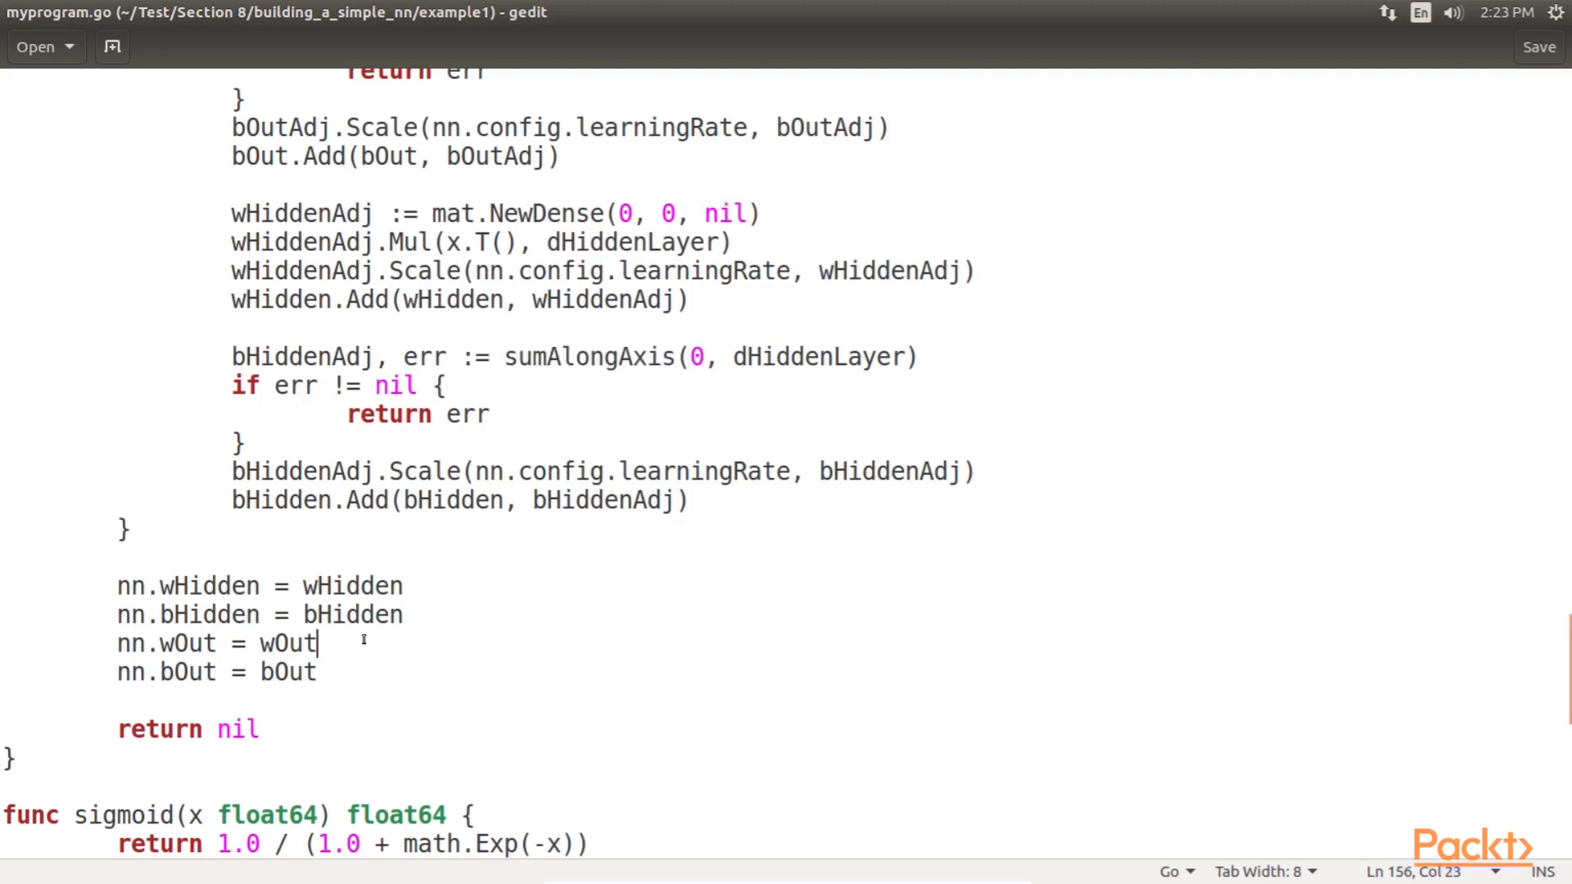
scroll("down", 3)
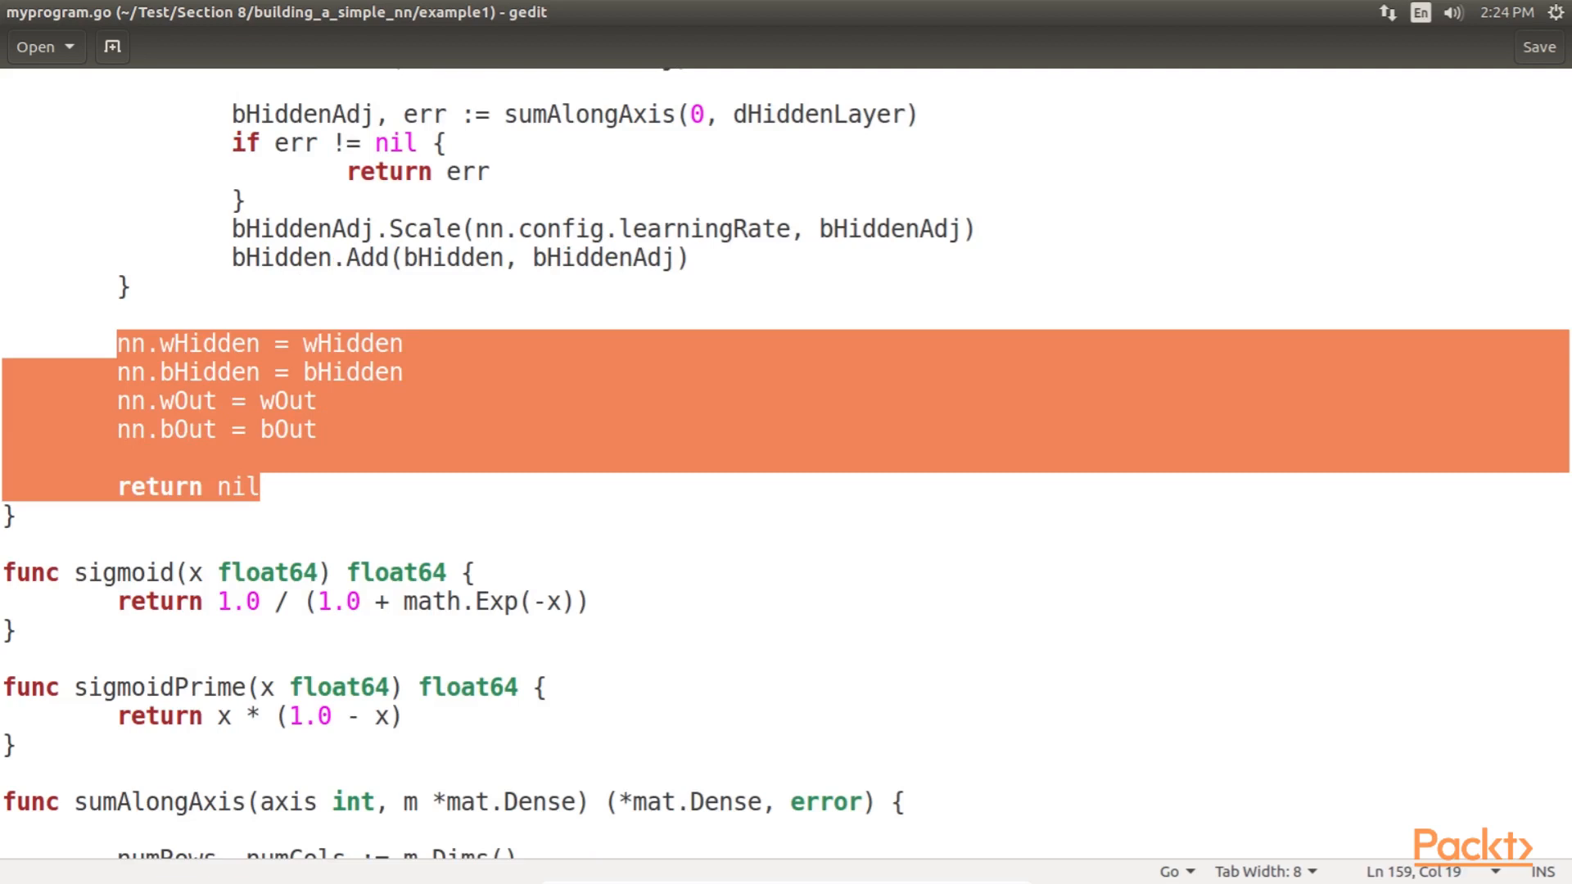
scroll("down", 3)
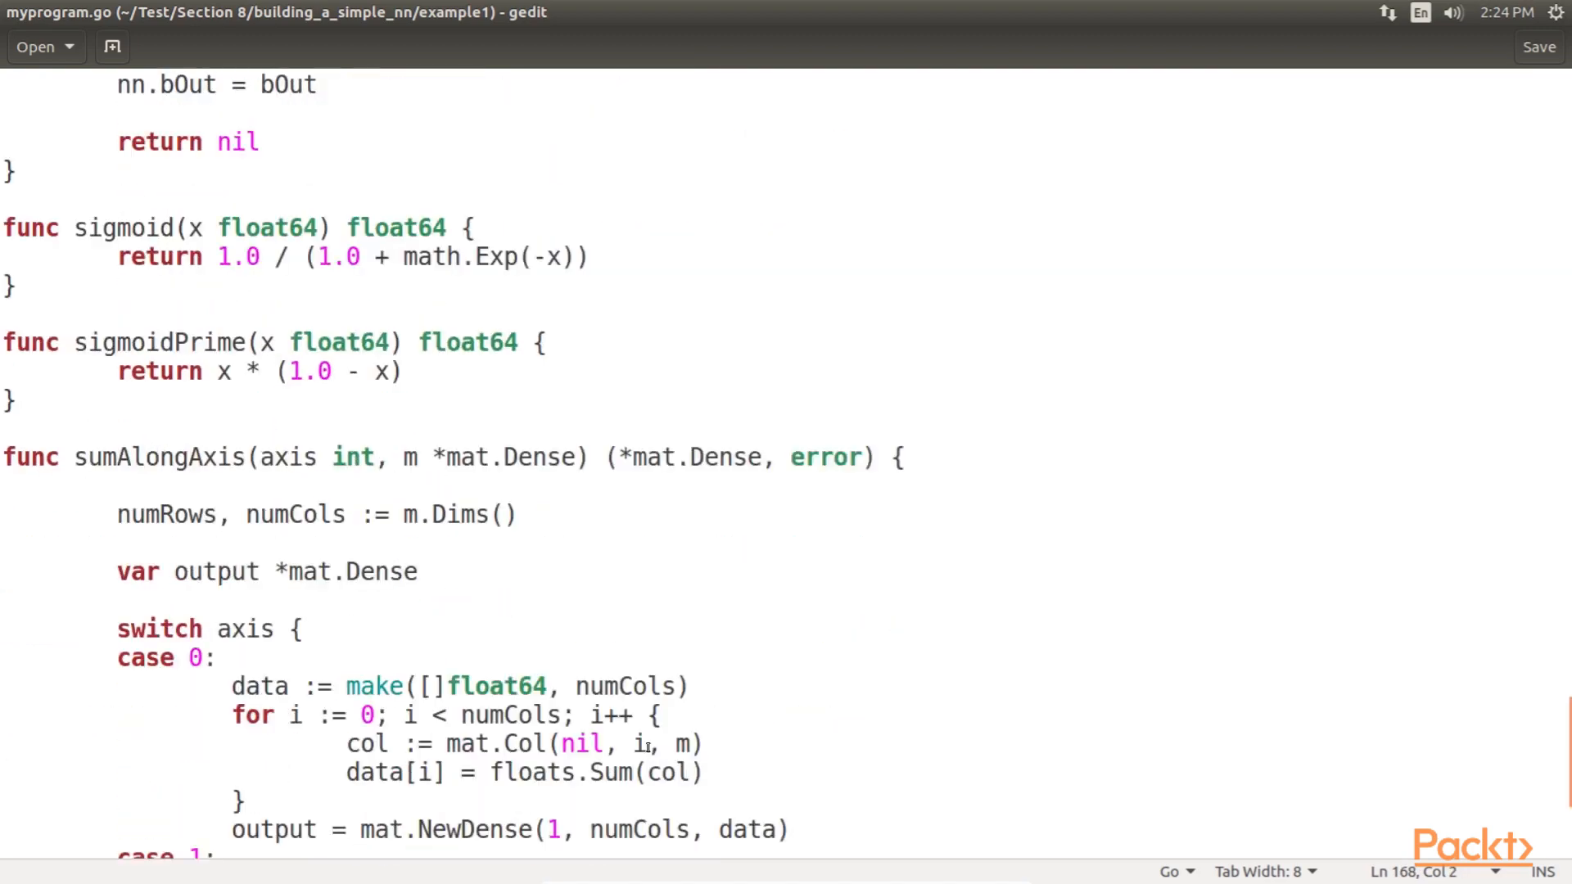
scroll("down", 3)
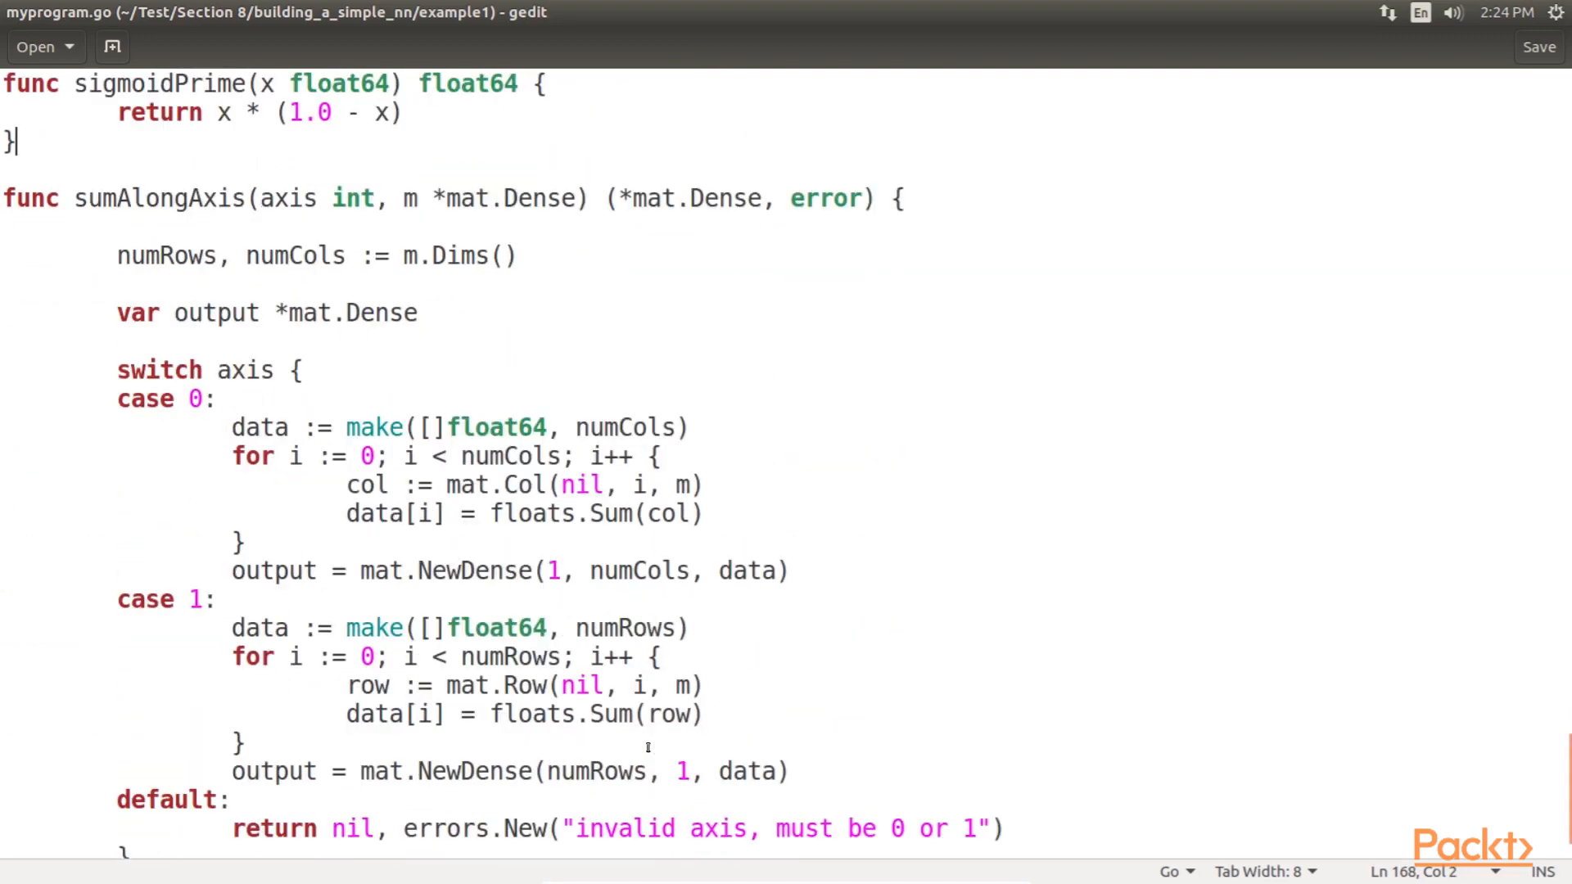
scroll("up", 3)
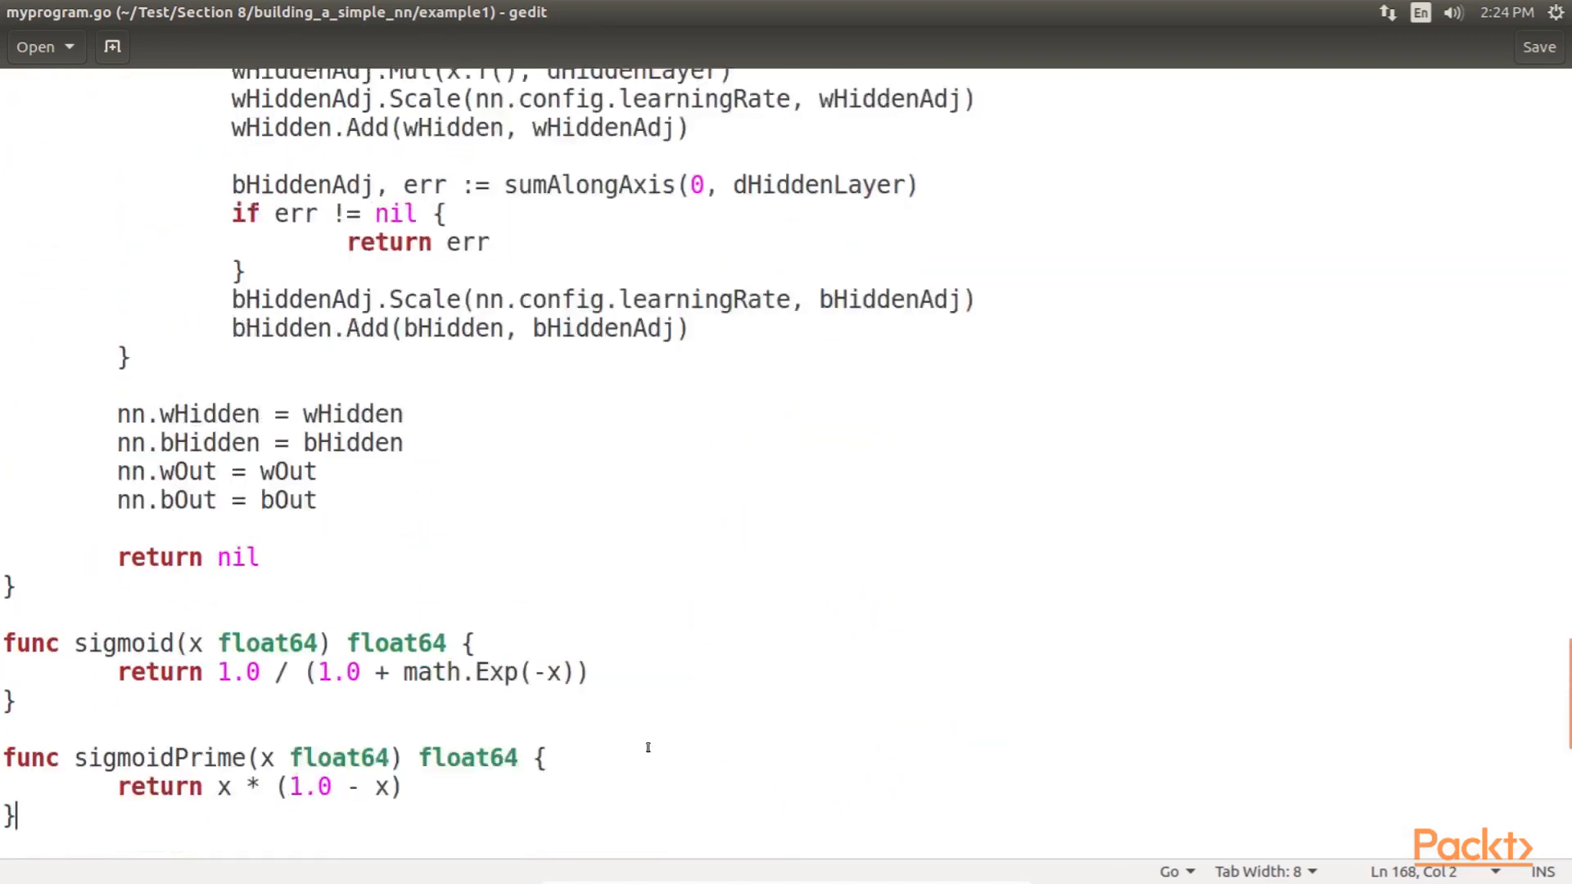
scroll("up", 3)
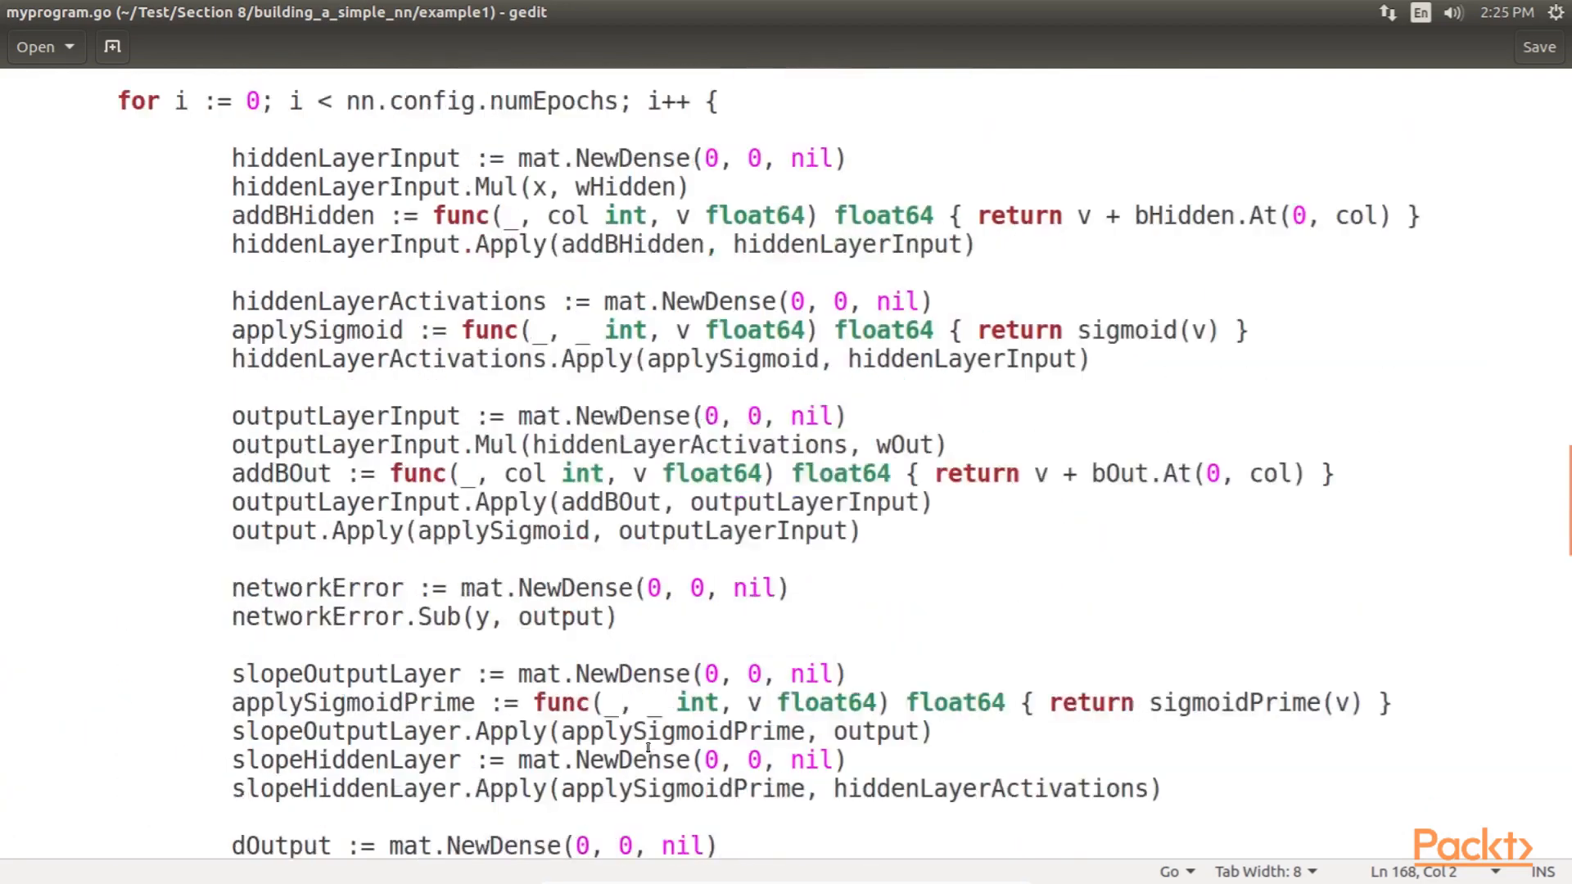
scroll("up", 3)
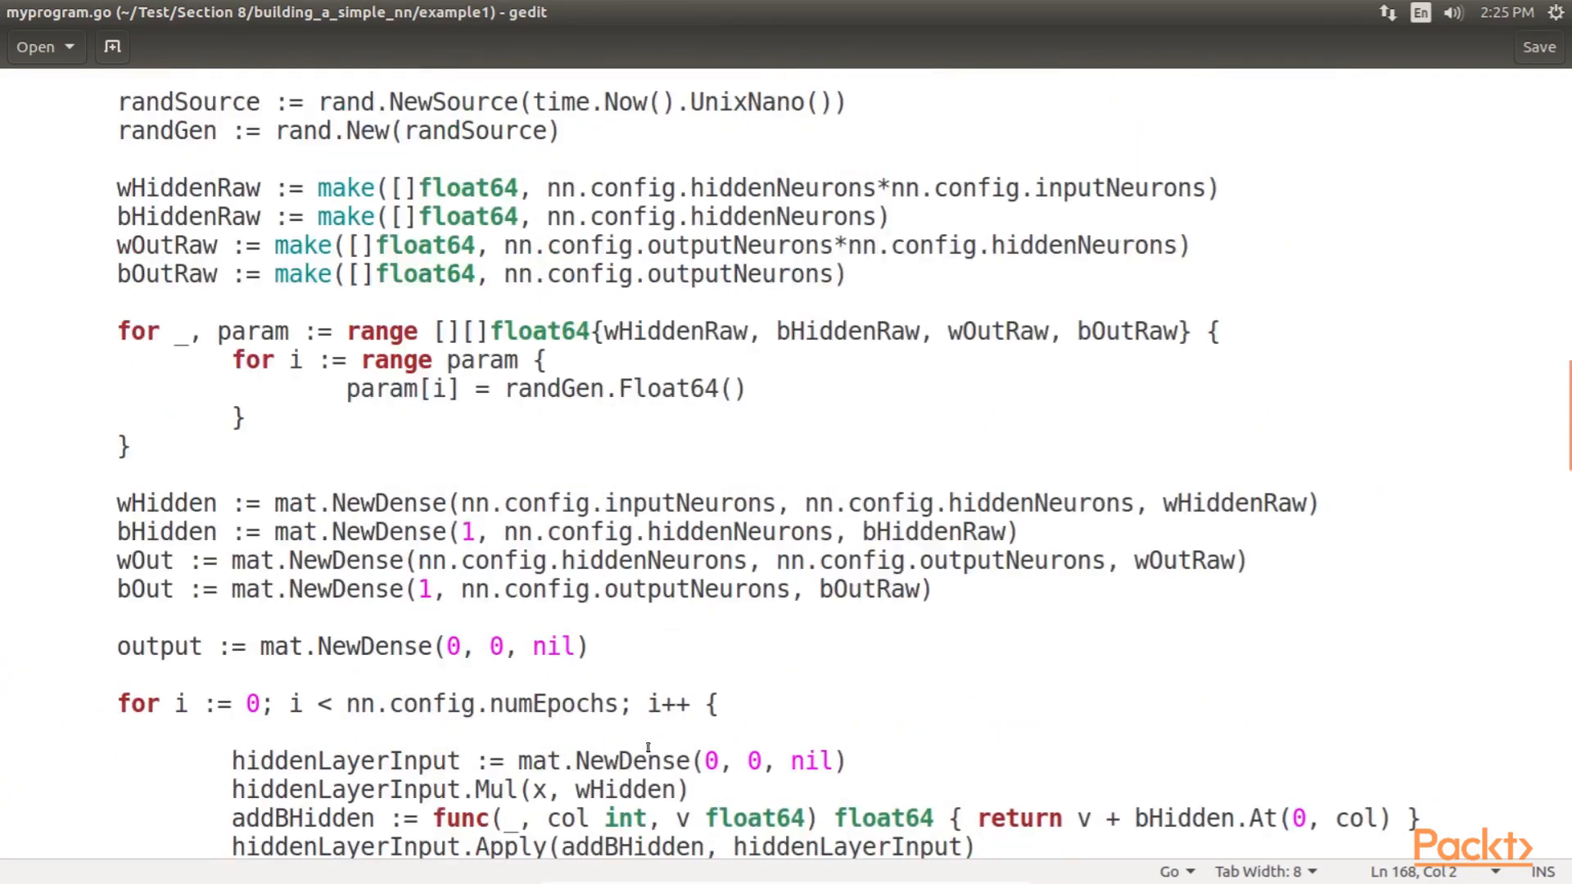
scroll("up", 3)
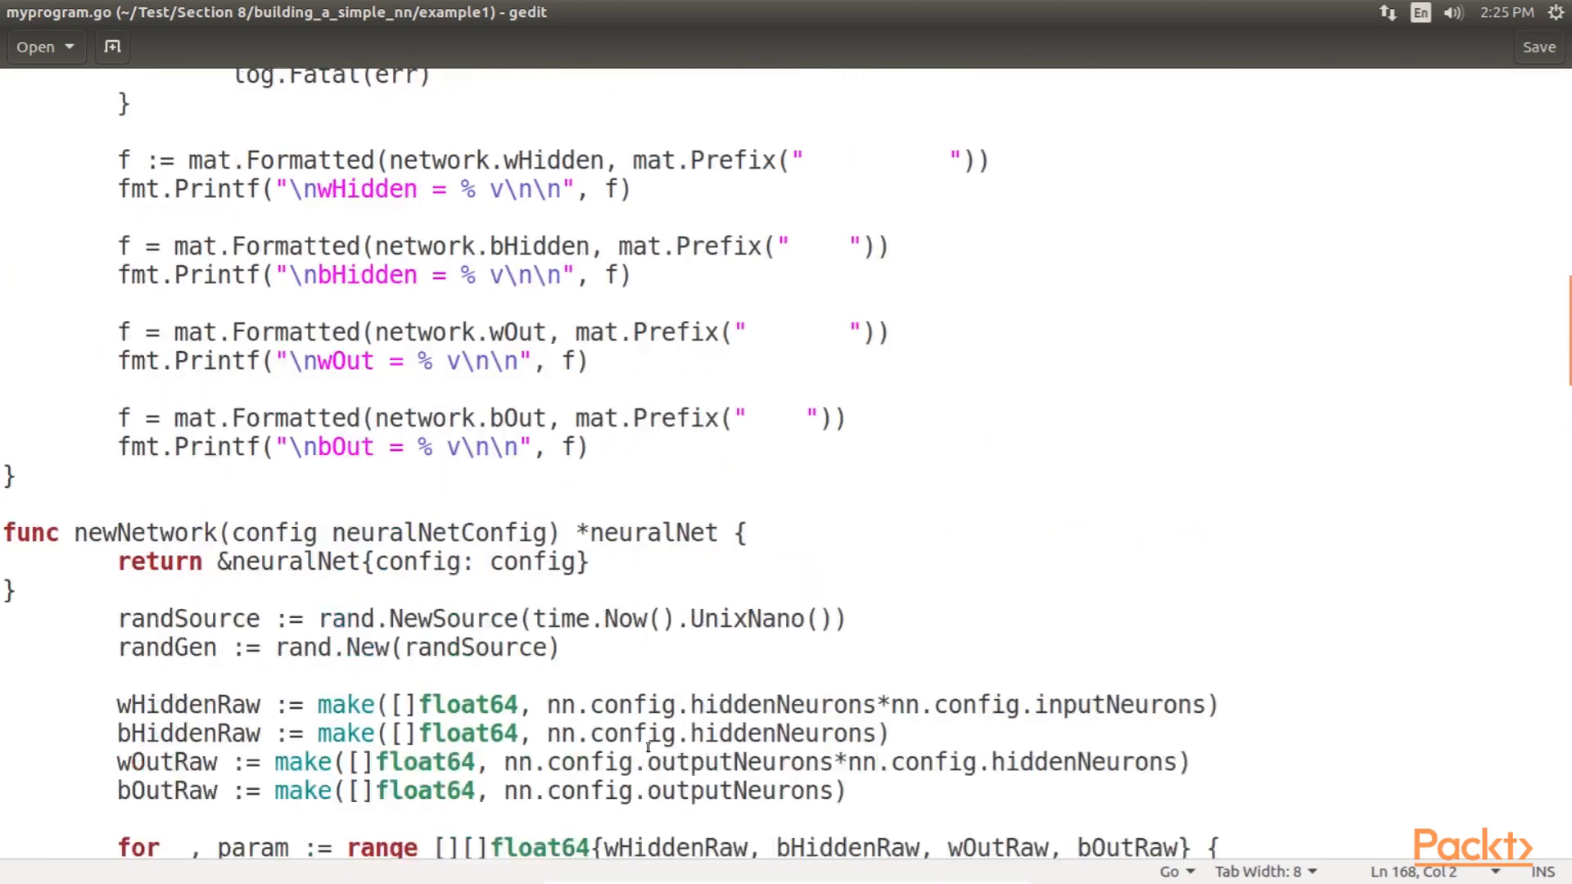
scroll("up", 3)
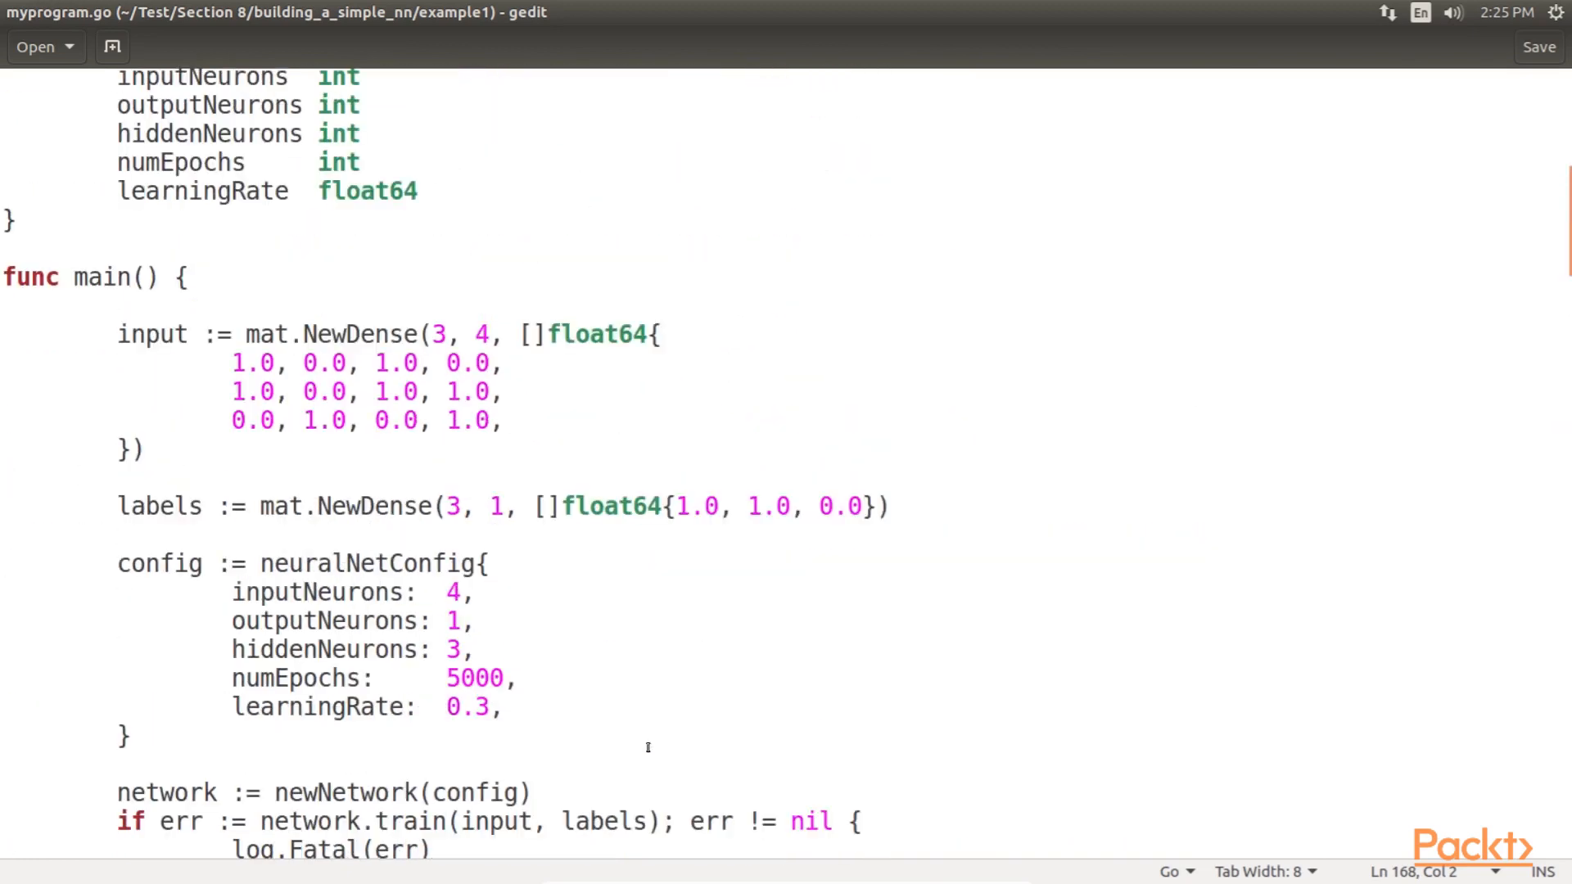
Scroll through main's config, training and Printf blocks in myprogram.go
scroll("up", 3)
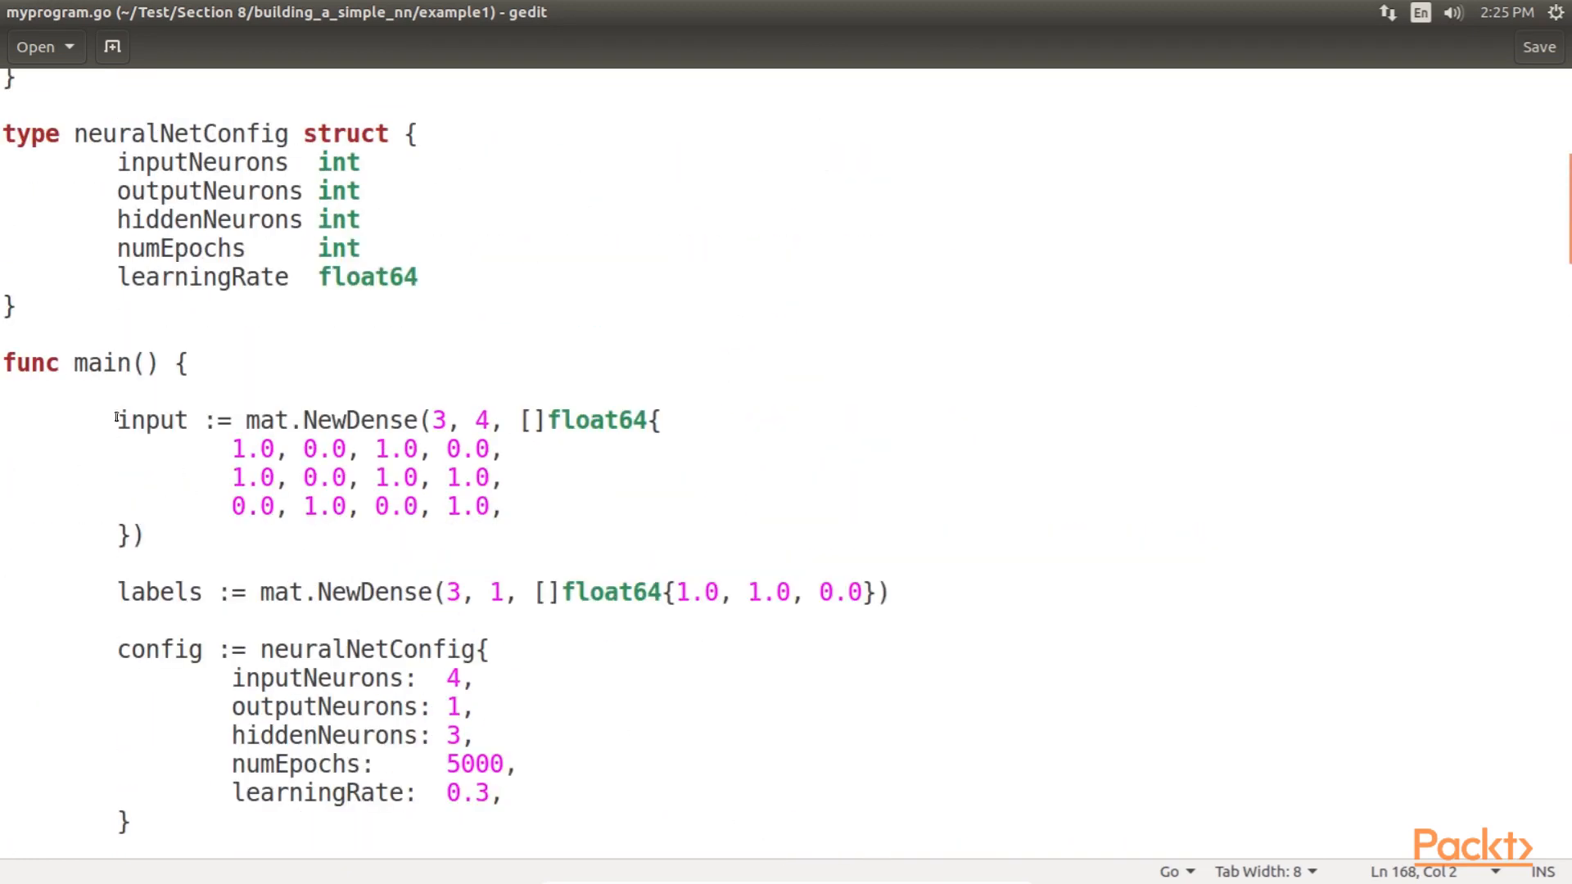
mouse_move(94, 403)
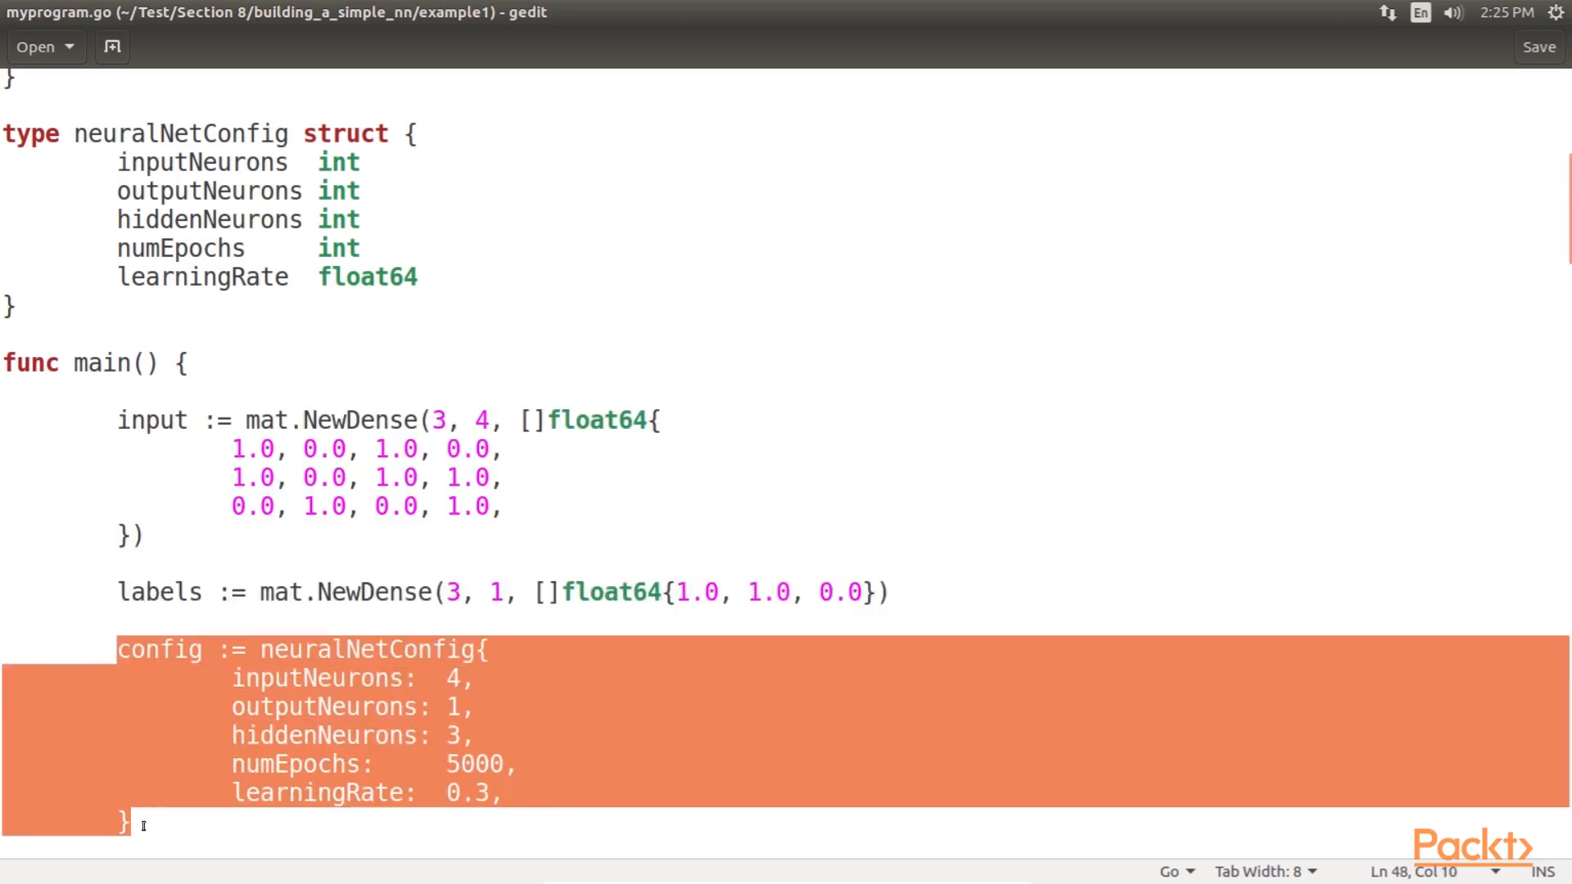
scroll("down", 3)
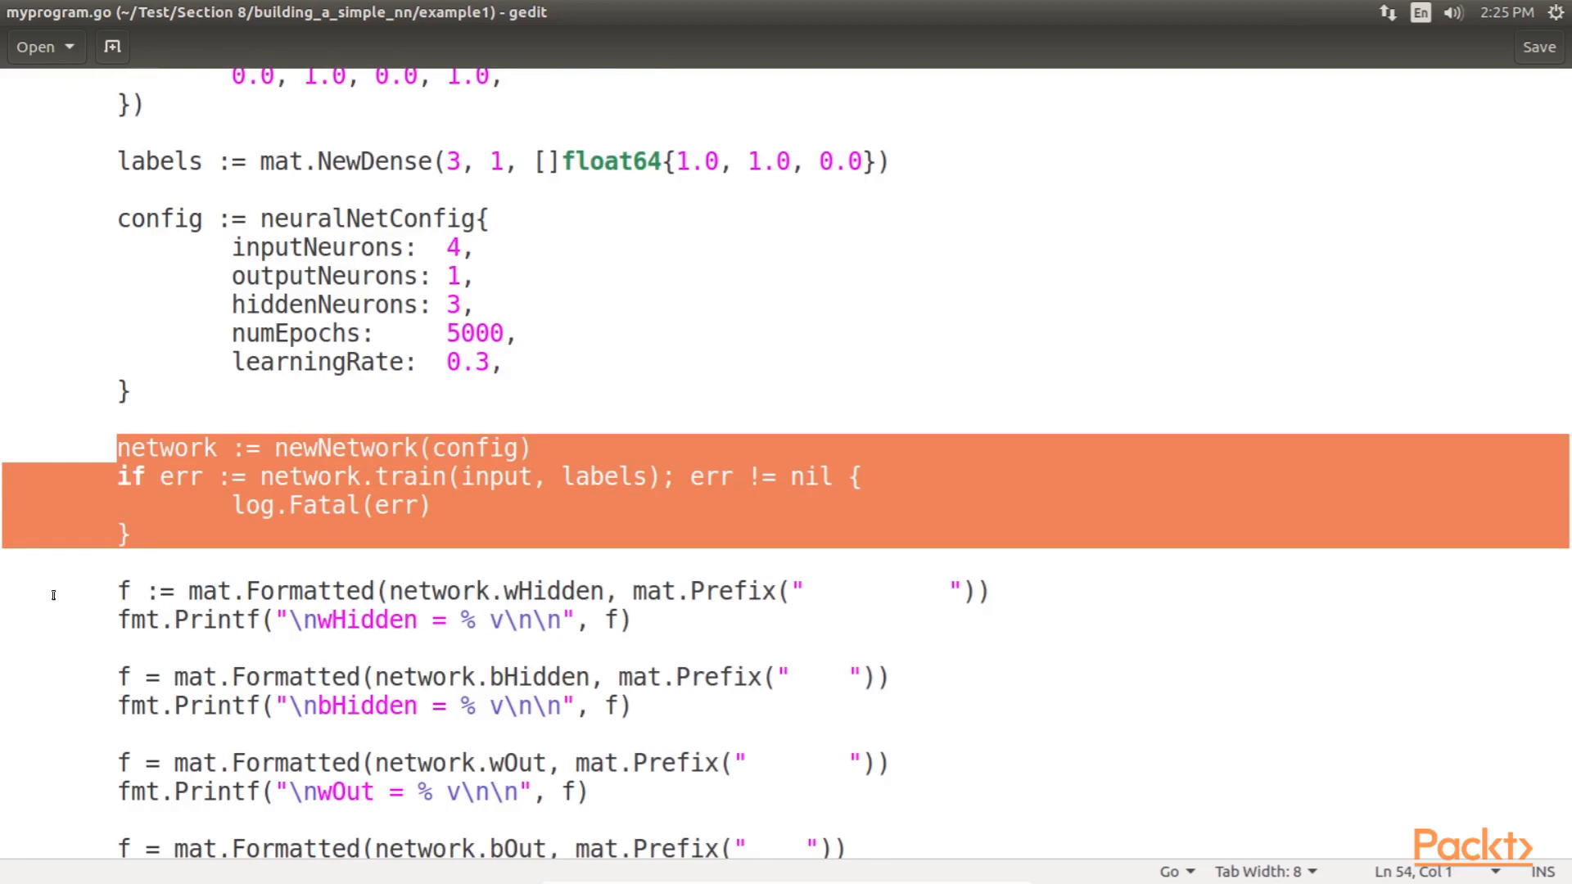
scroll("down", 3)
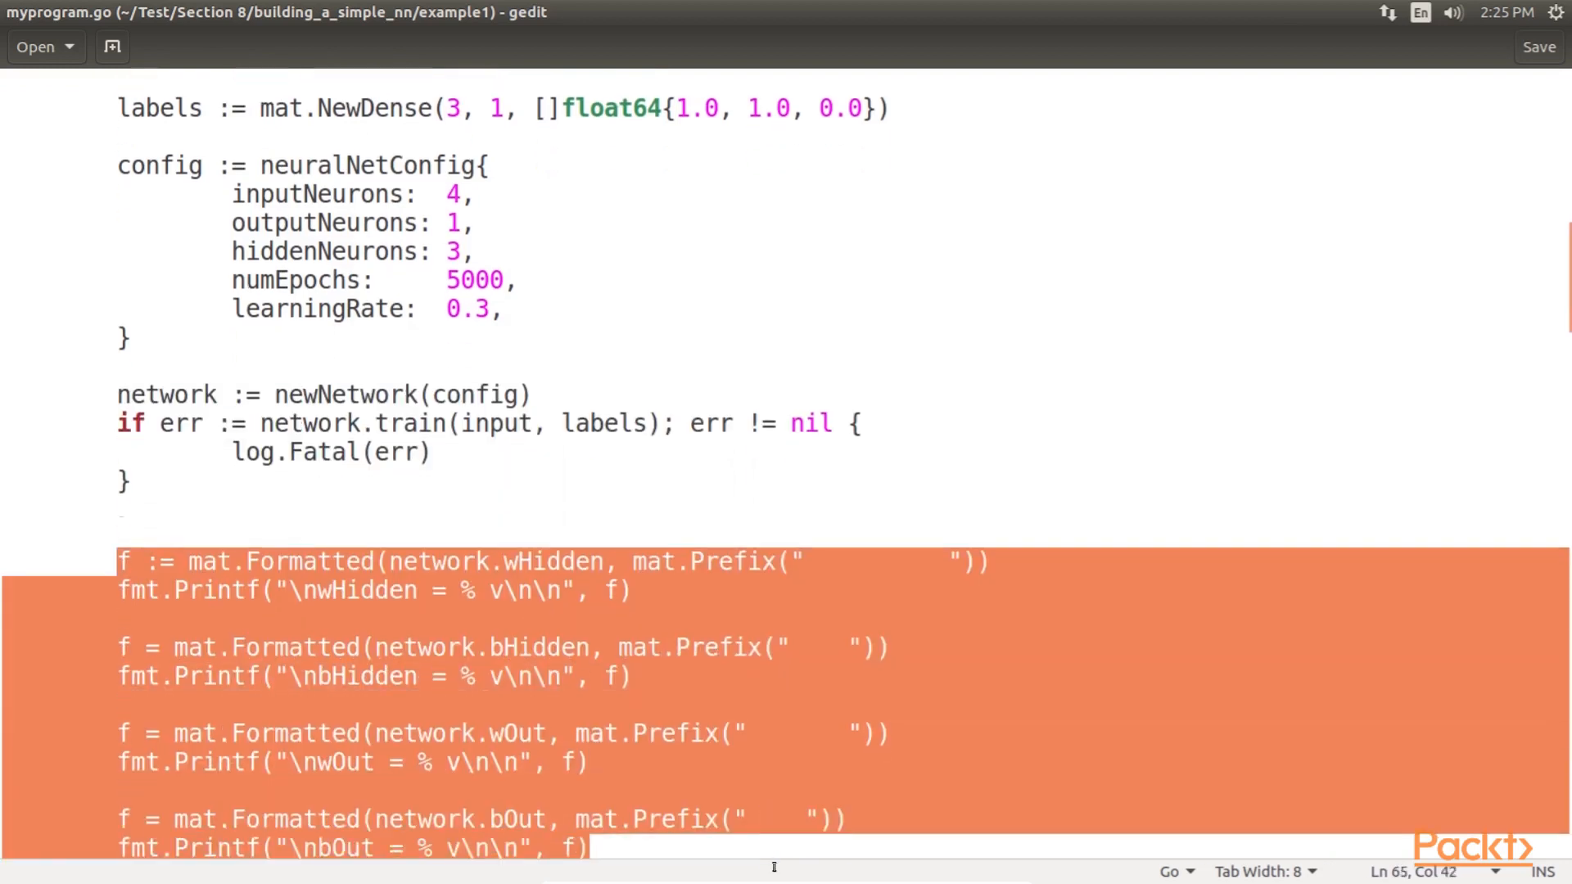
scroll("down", 3)
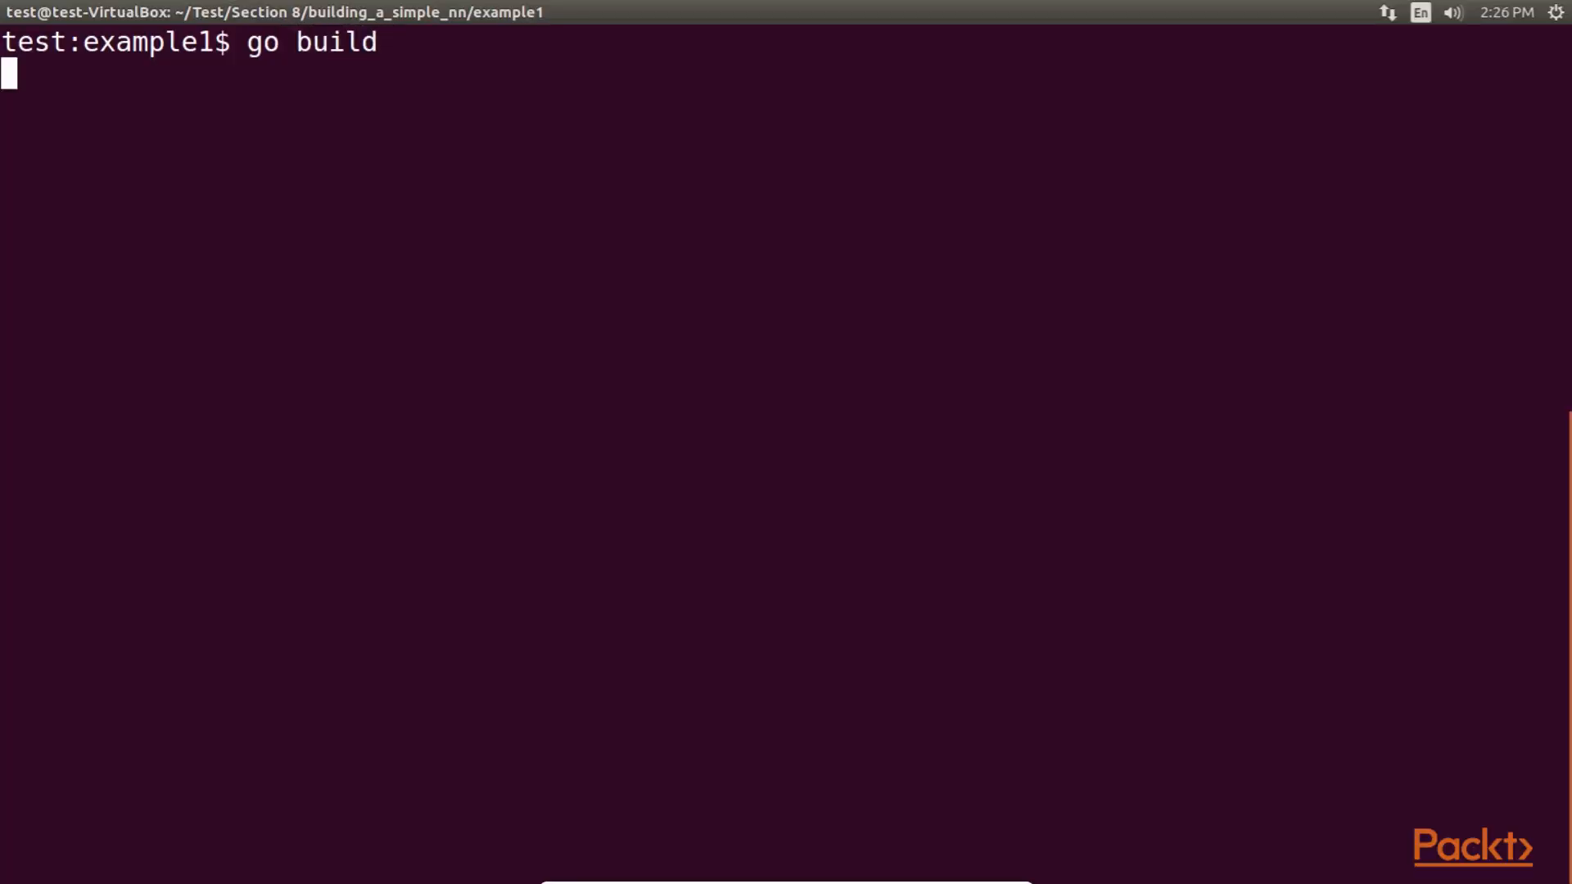
Run 'go run myprogram.go' to print the trained weight and bias matrices
type("go run myprogram.go")
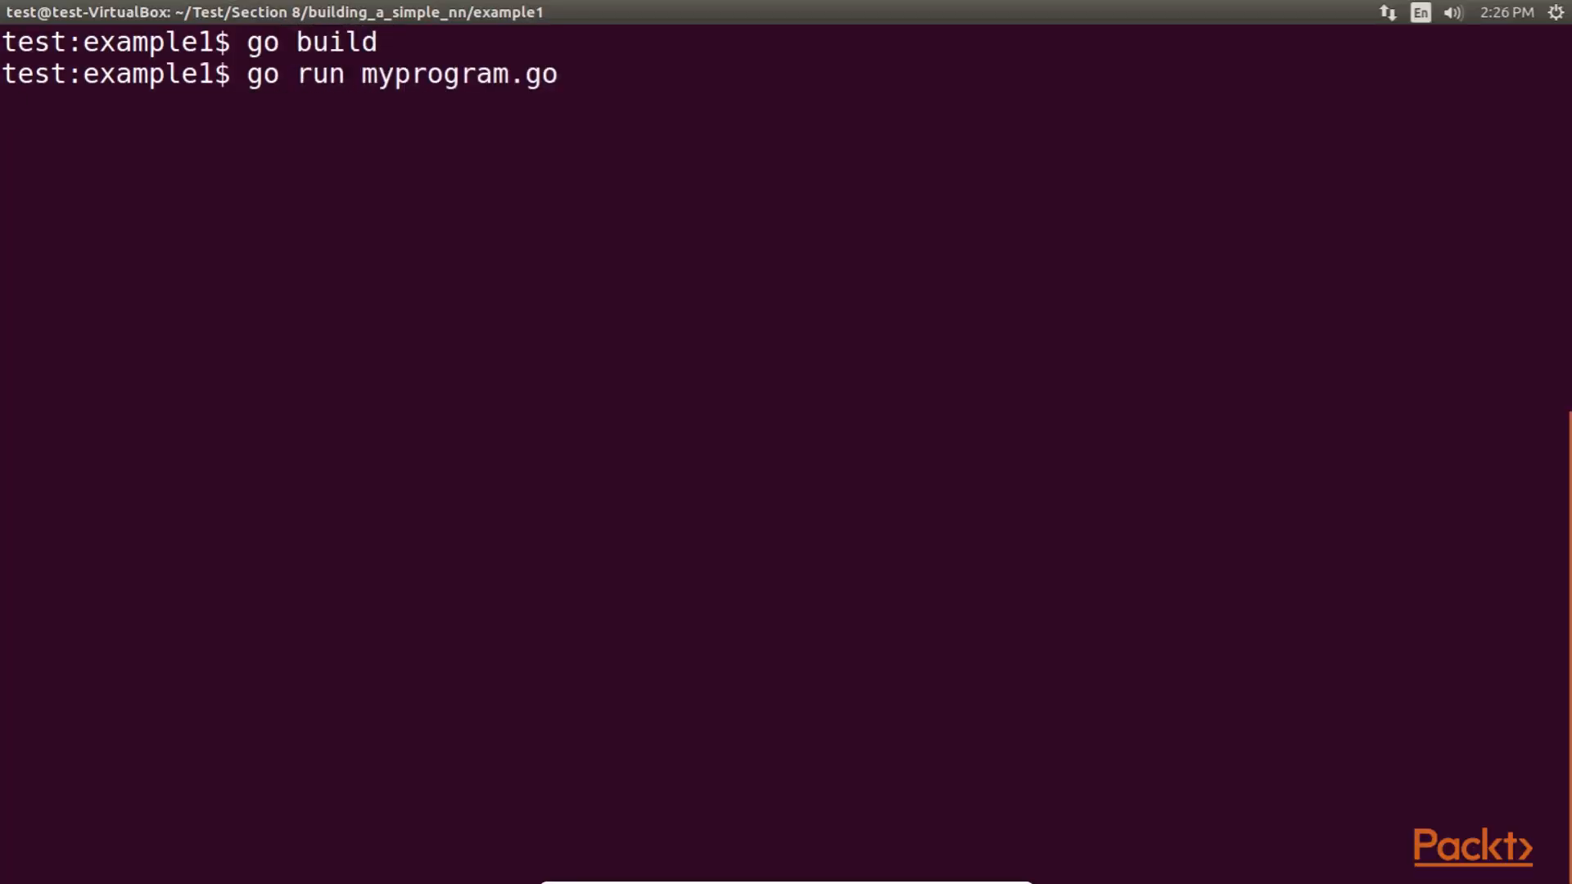
key("Return")
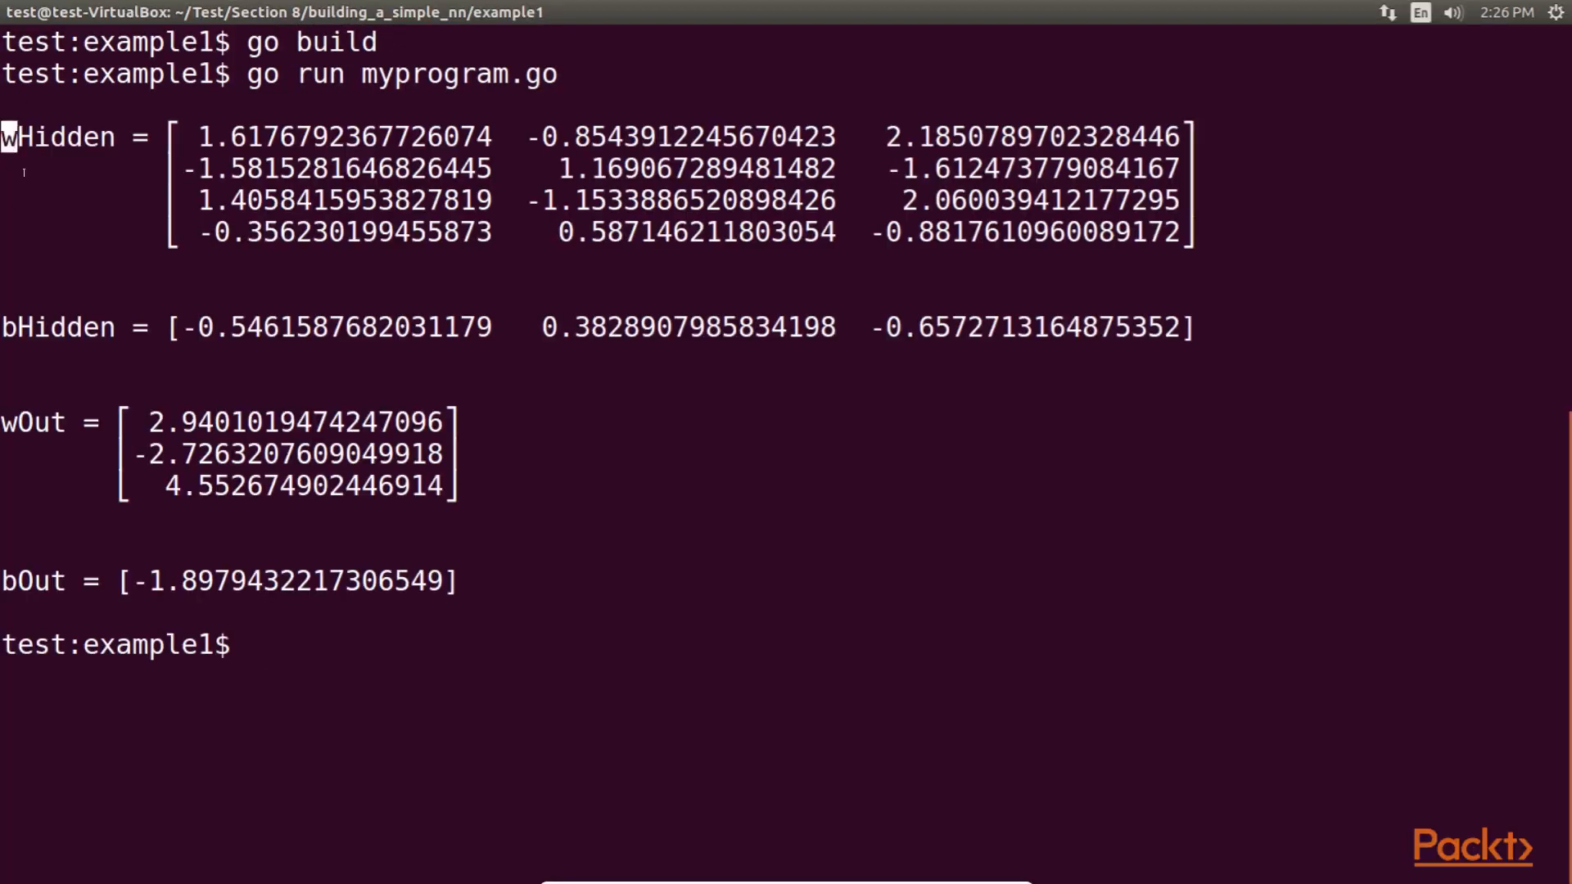